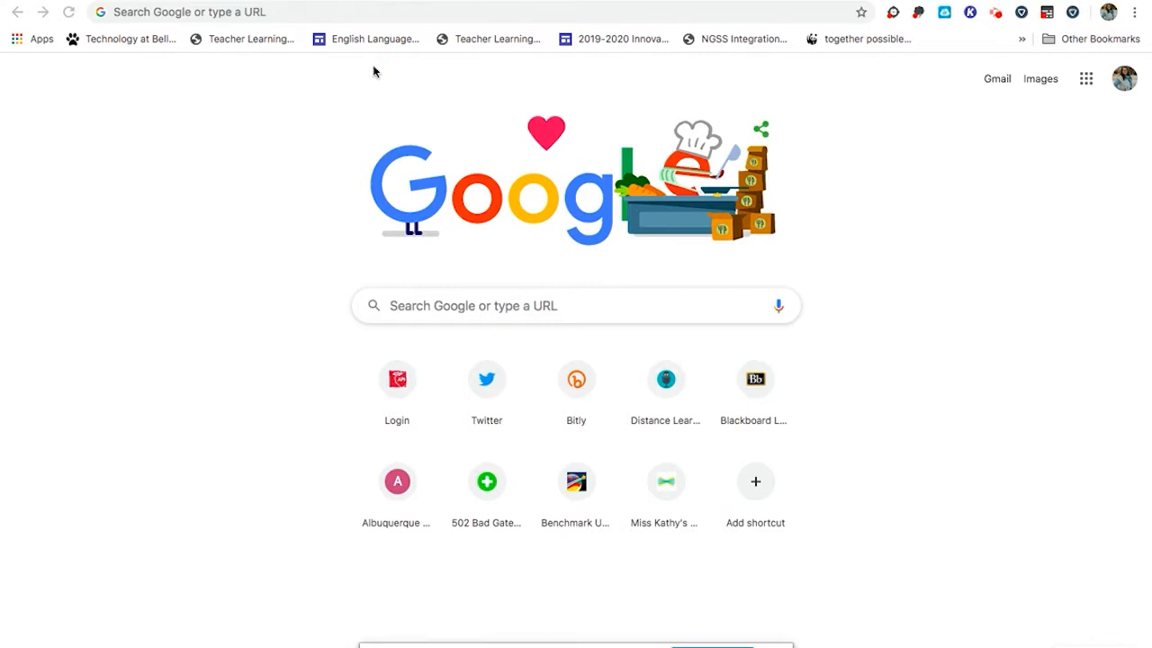
# Sign in to ClassLink with the district eNumber and password from the Login shortcut.
pyautogui.click(364, 10)
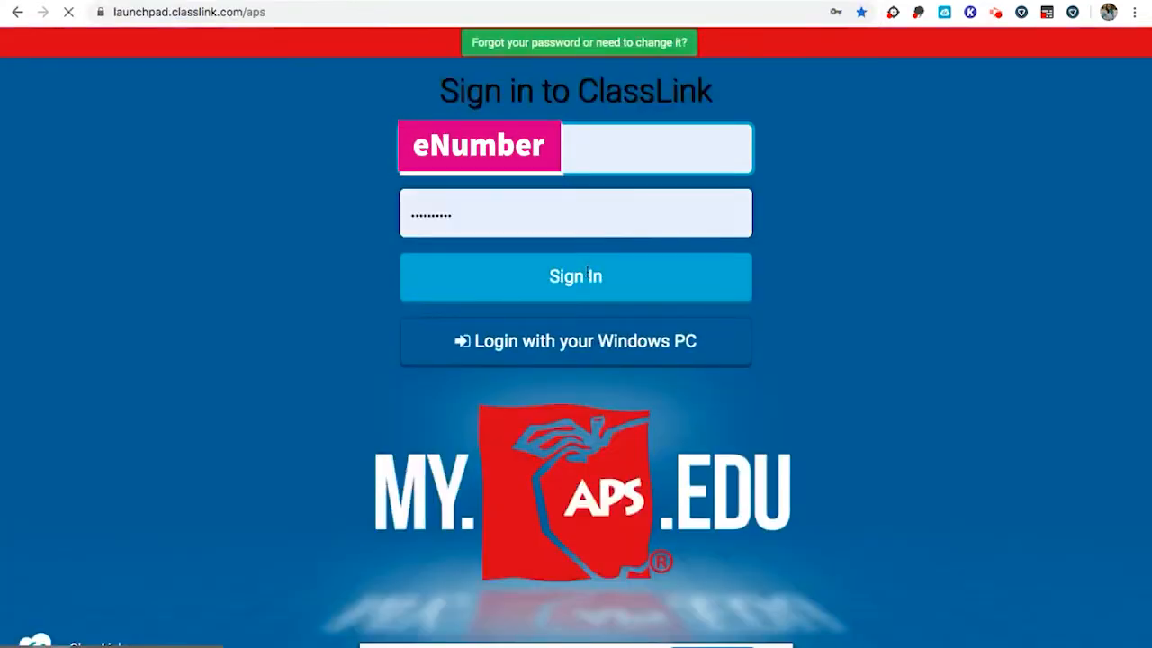
pyautogui.click(576, 277)
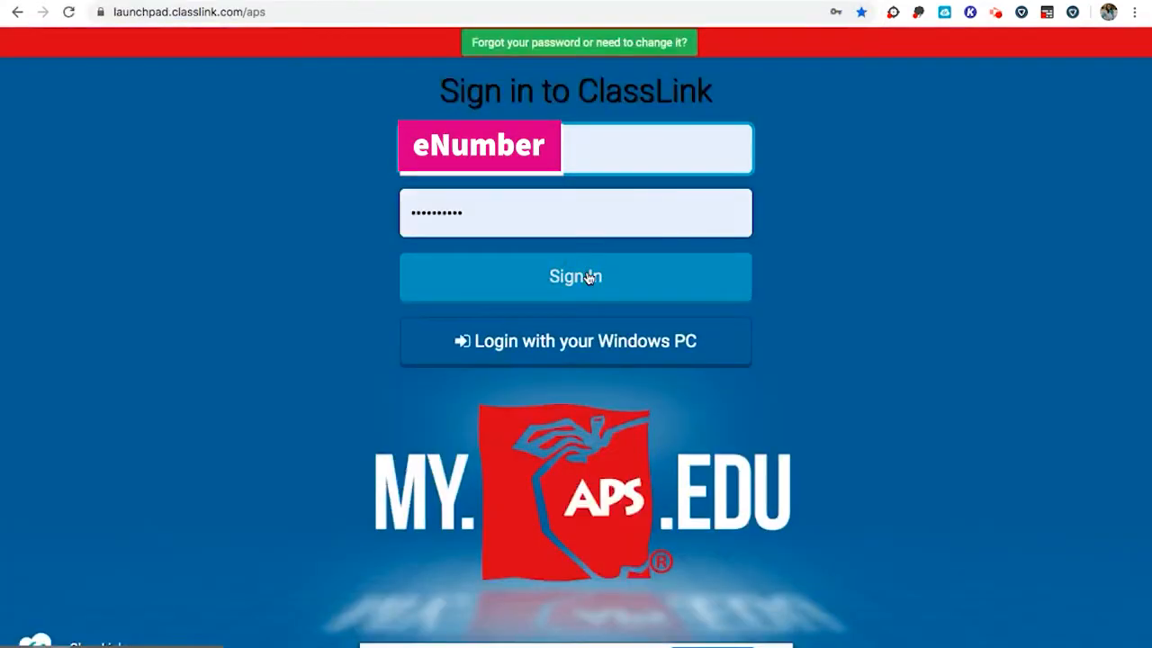
pyautogui.click(576, 277)
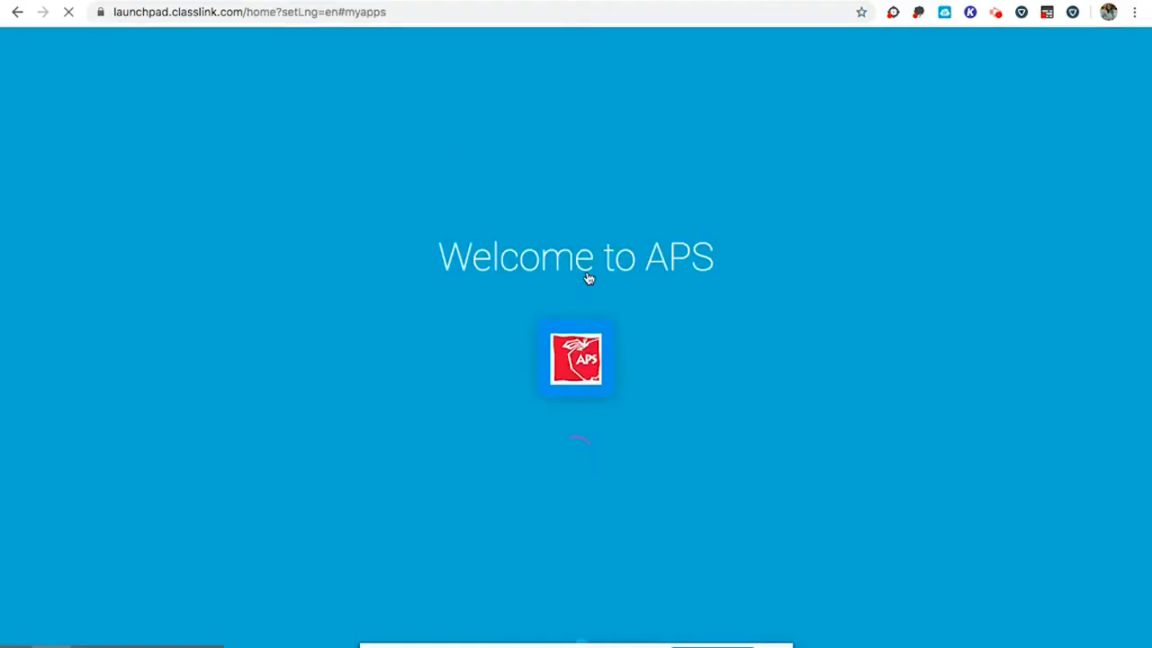
# Launch Google Classroom from the ClassLink app dashboard.
pyautogui.click(576, 356)
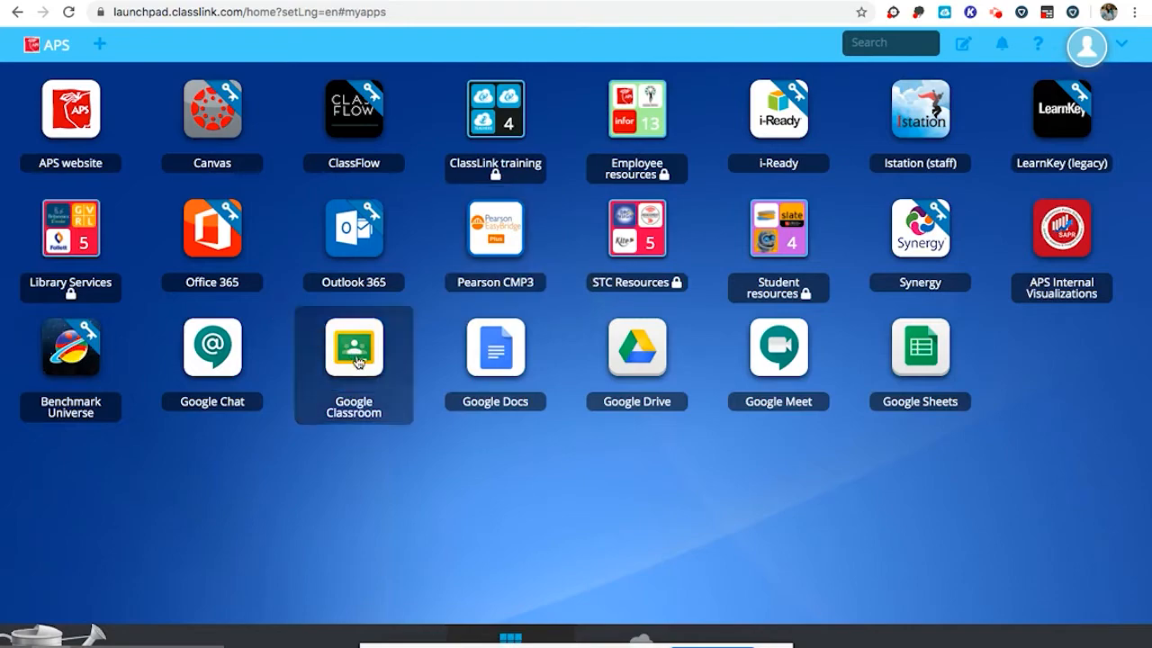
pyautogui.click(353, 347)
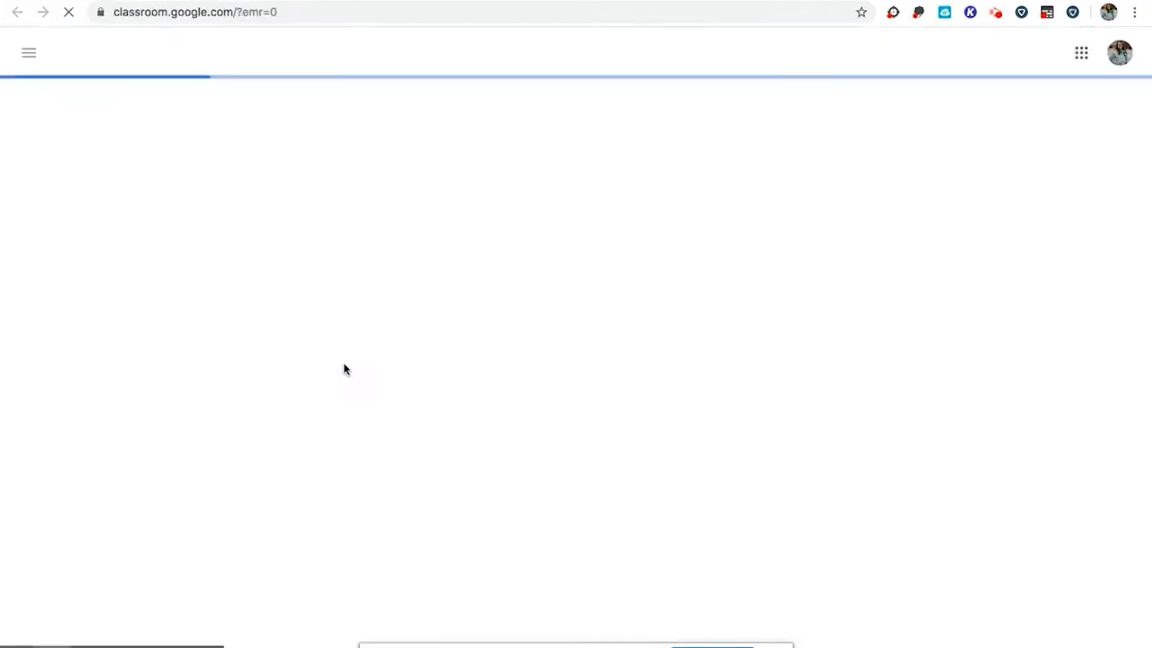
pyautogui.moveTo(310, 286)
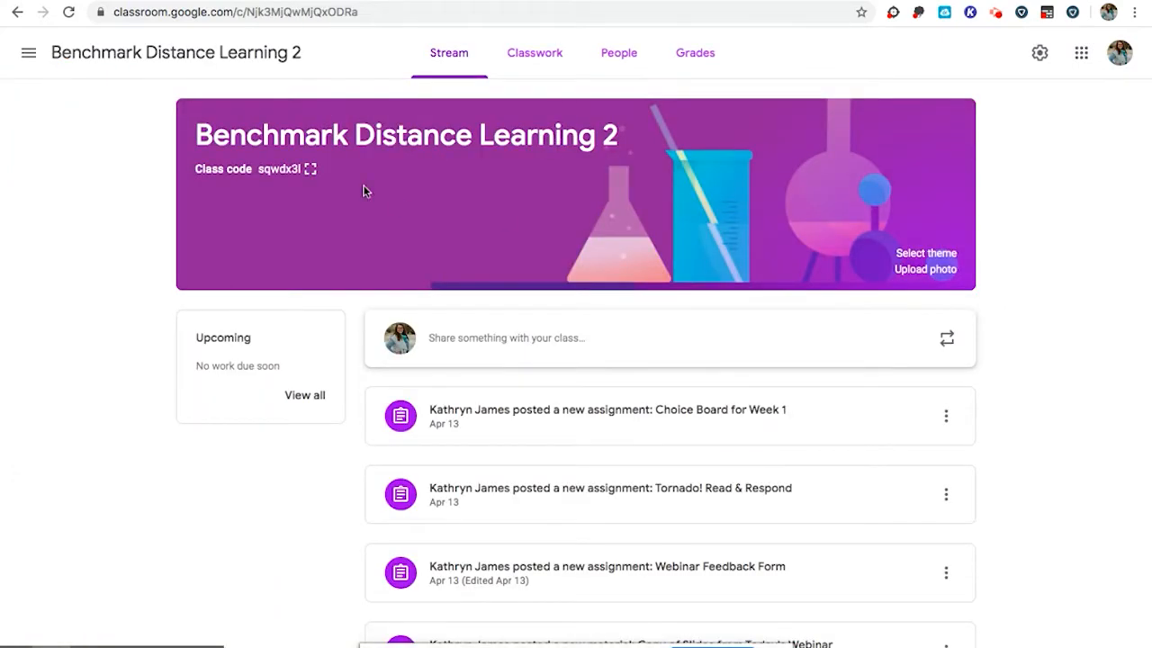
pyautogui.moveTo(534, 53)
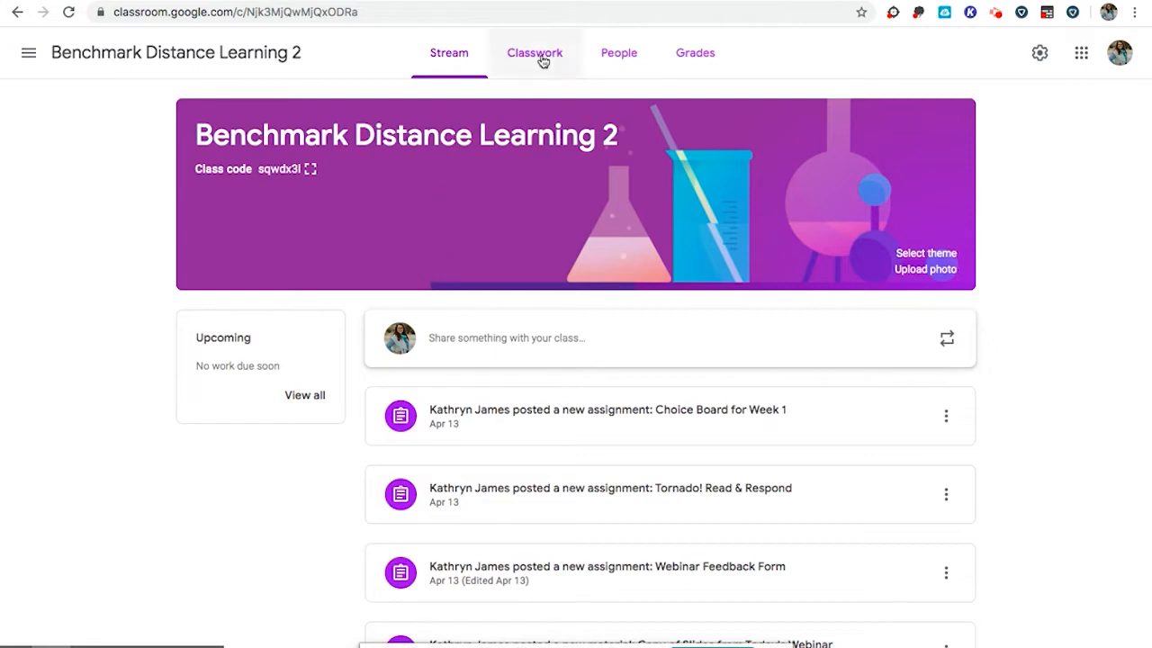
# Review the Benchmark Distance Learning 2 classwork topics before returning to ClassLink.
pyautogui.click(534, 52)
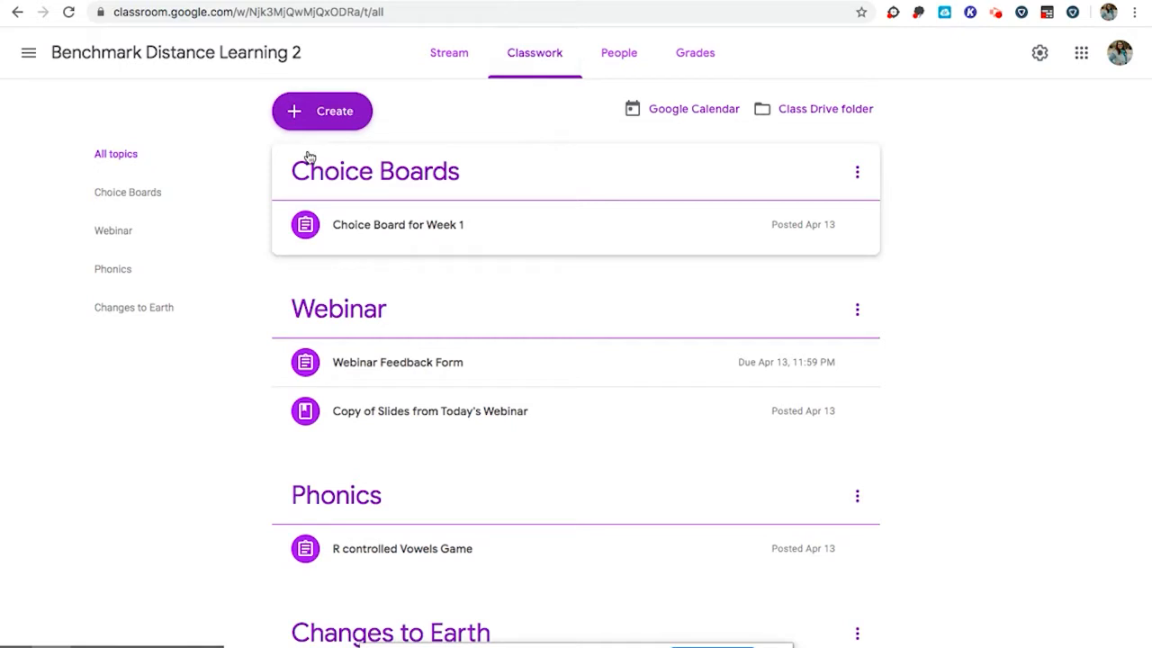
pyautogui.moveTo(439, 183)
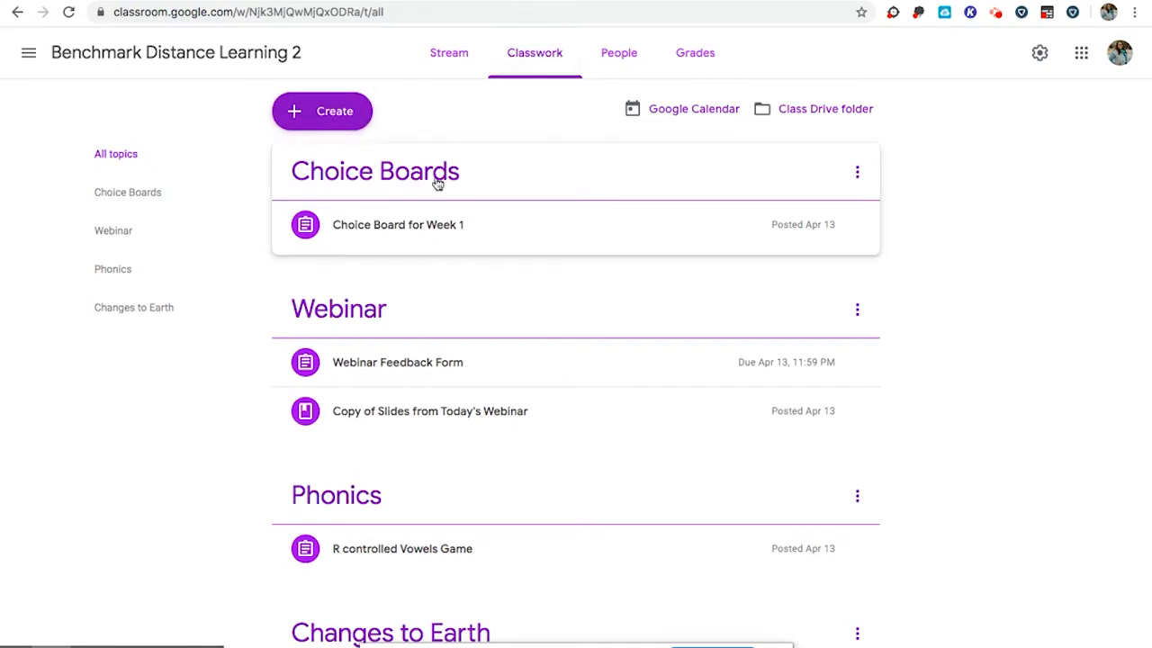
pyautogui.scroll(-3)
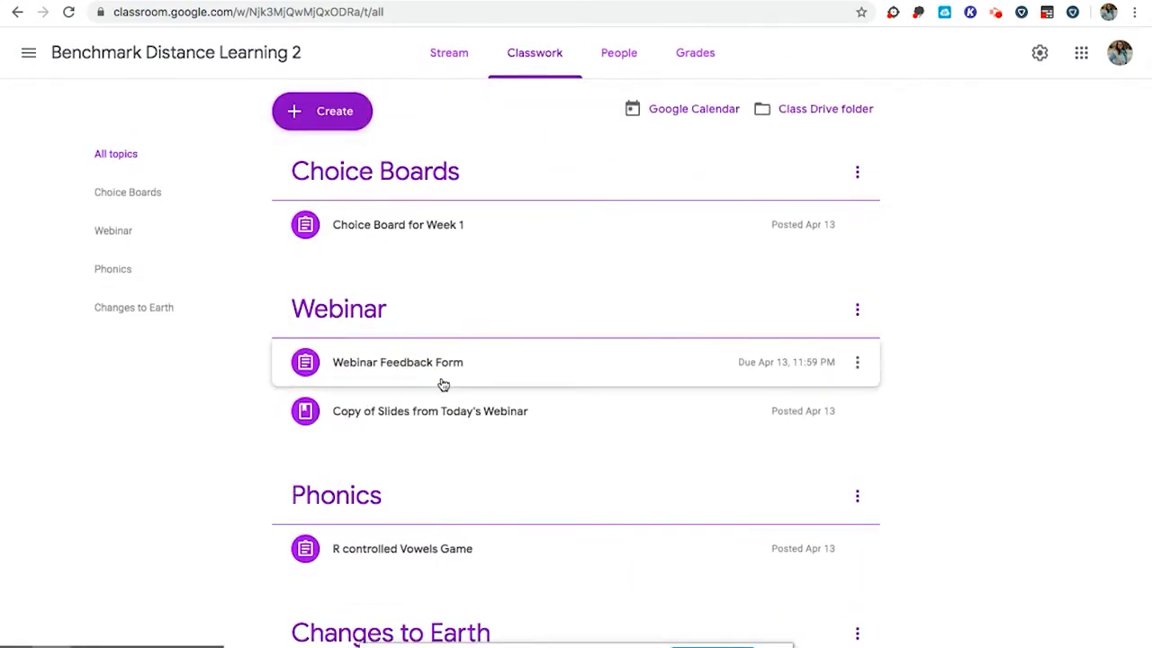
pyautogui.scroll(-3)
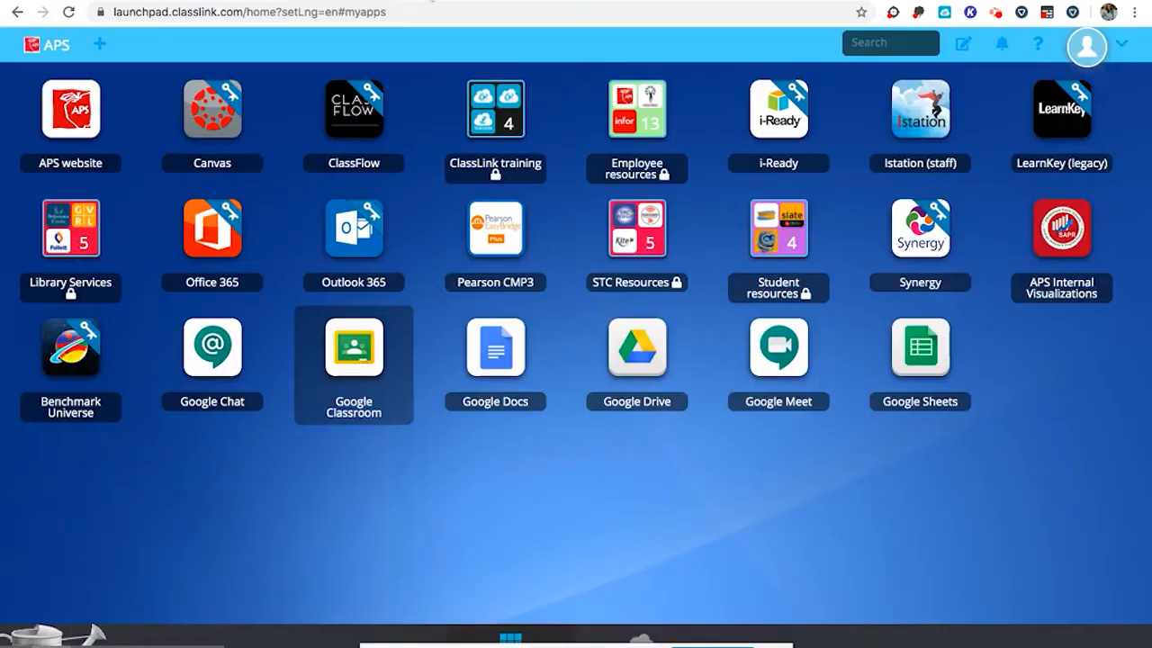
# Launch Benchmark Universe and enter its Benchmark Advance c2018 library.
pyautogui.click(70, 350)
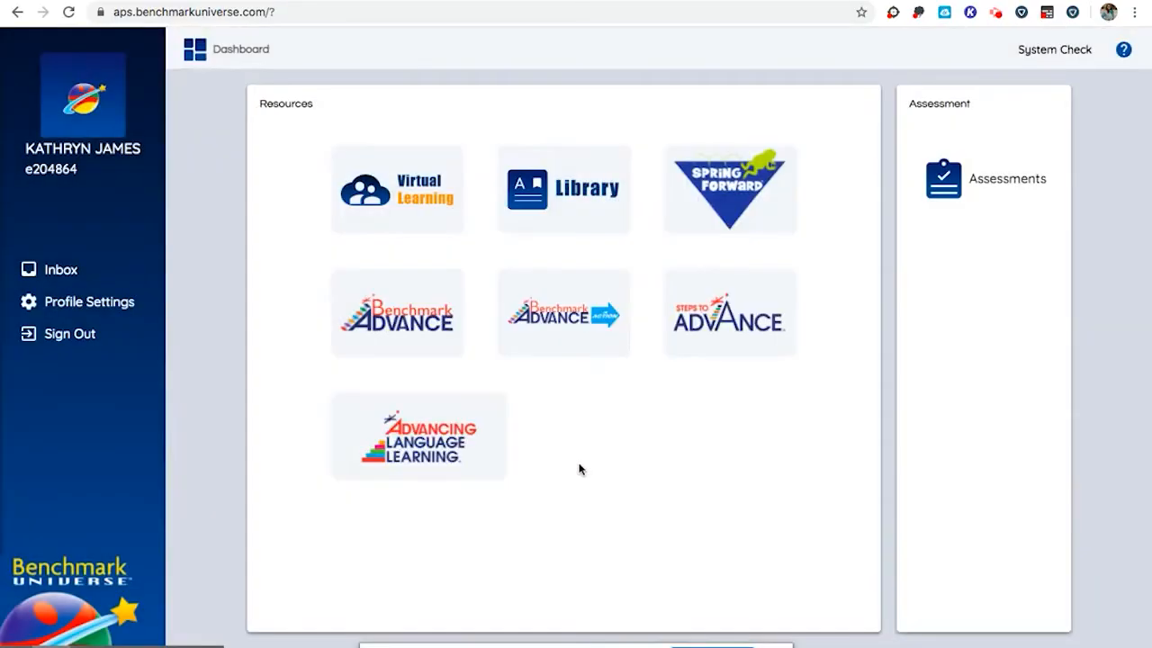
pyautogui.click(396, 313)
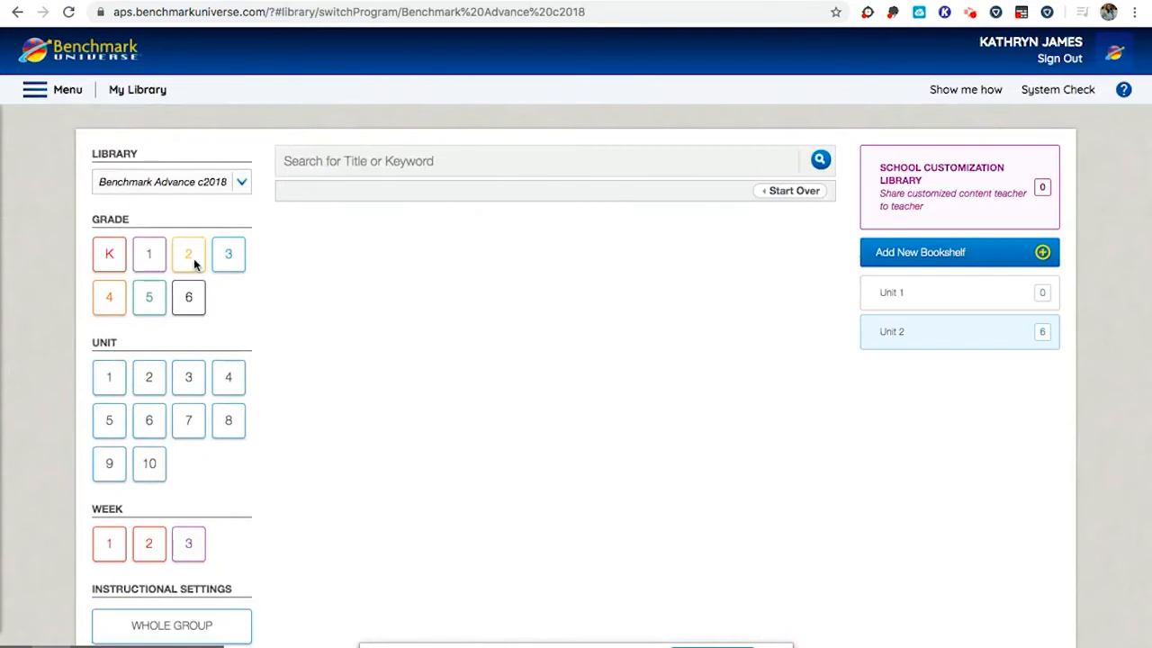
# Narrow the library to Grade 2 Unit 8 and reach the Whole Group Texts and Resources e-book.
pyautogui.click(188, 253)
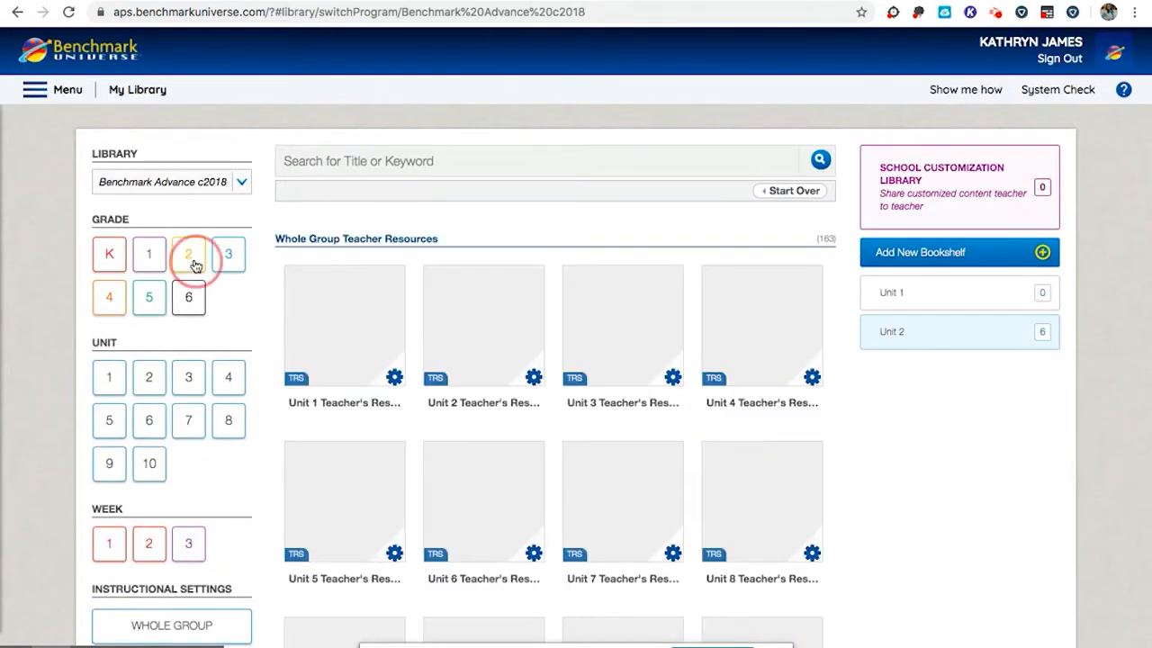
pyautogui.click(187, 254)
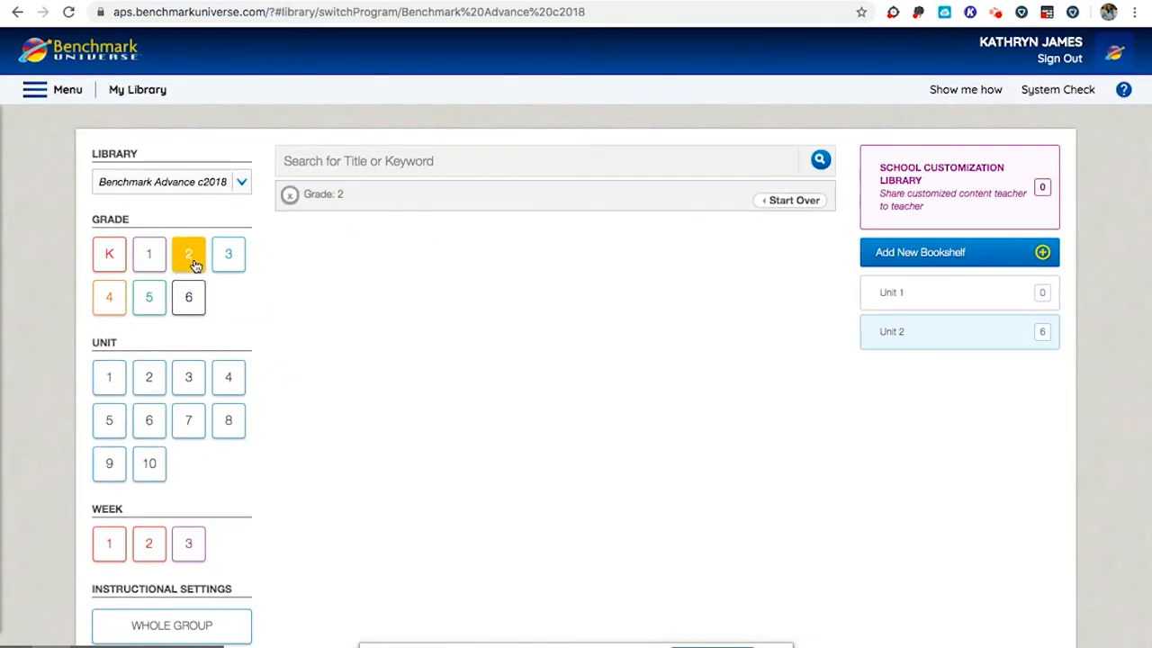
pyautogui.click(188, 253)
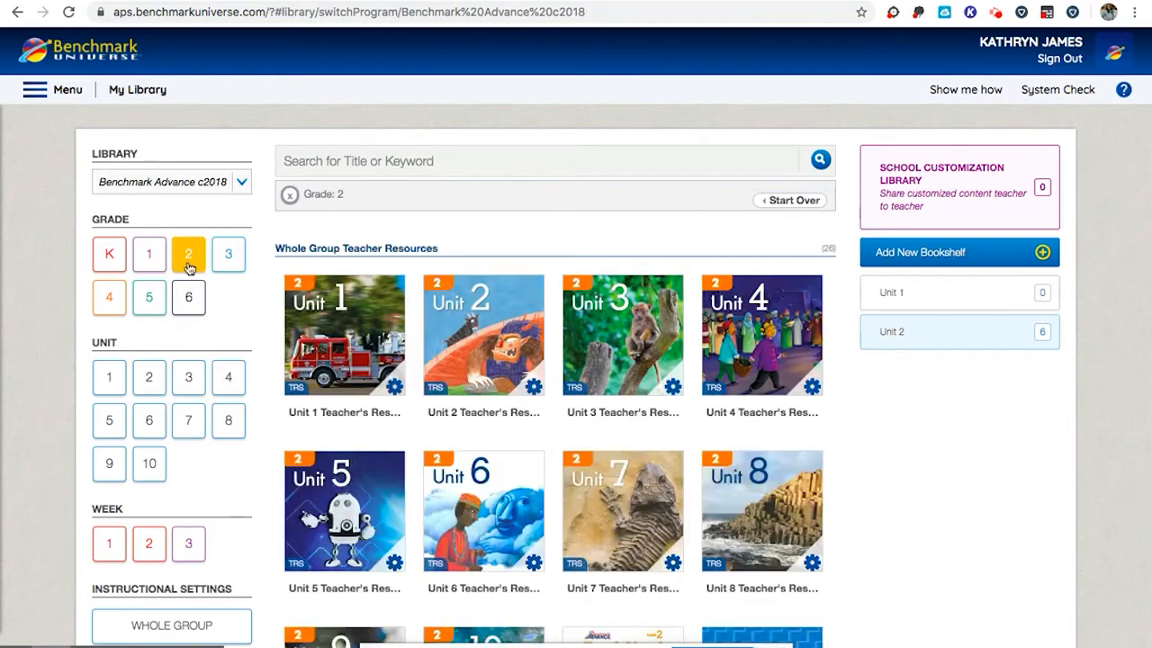
pyautogui.click(227, 421)
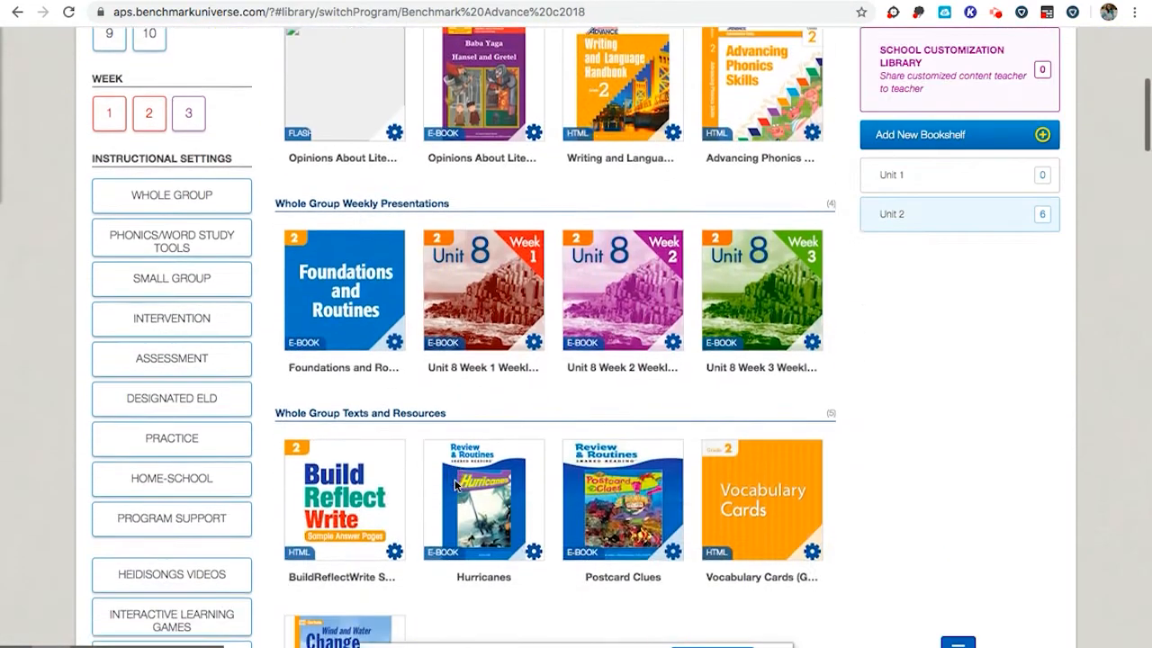
pyautogui.scroll(-3)
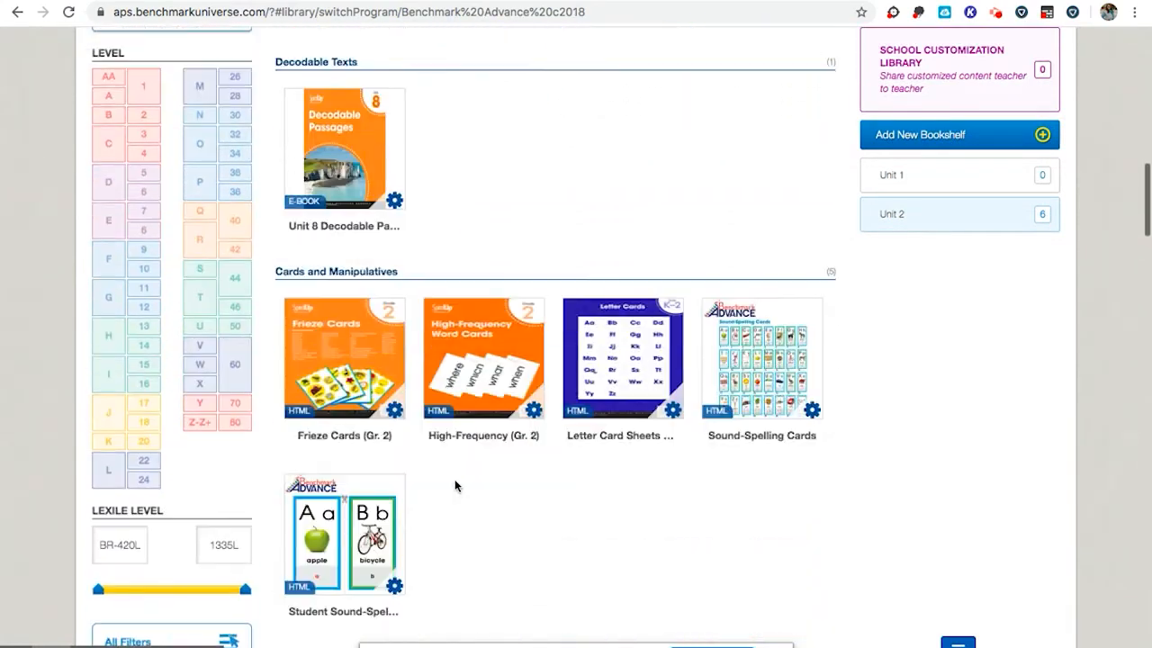
pyautogui.scroll(-3)
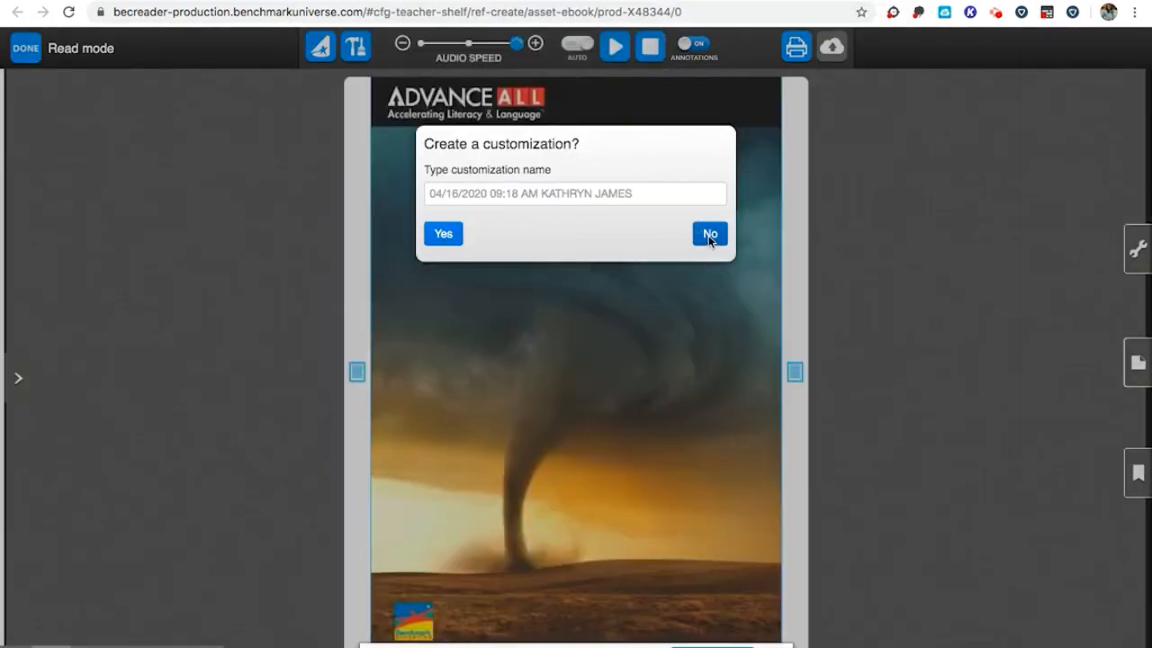
# Page through the Tornado! e-book with read-aloud narration, then leave the reader for the library.
pyautogui.click(709, 234)
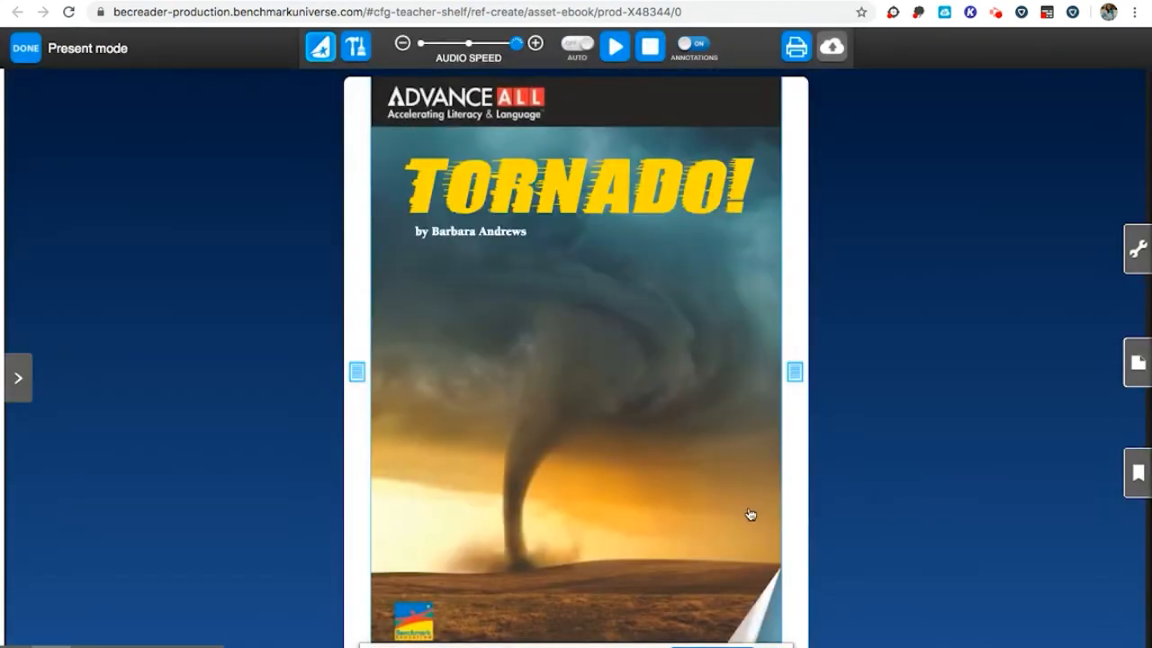
pyautogui.click(795, 371)
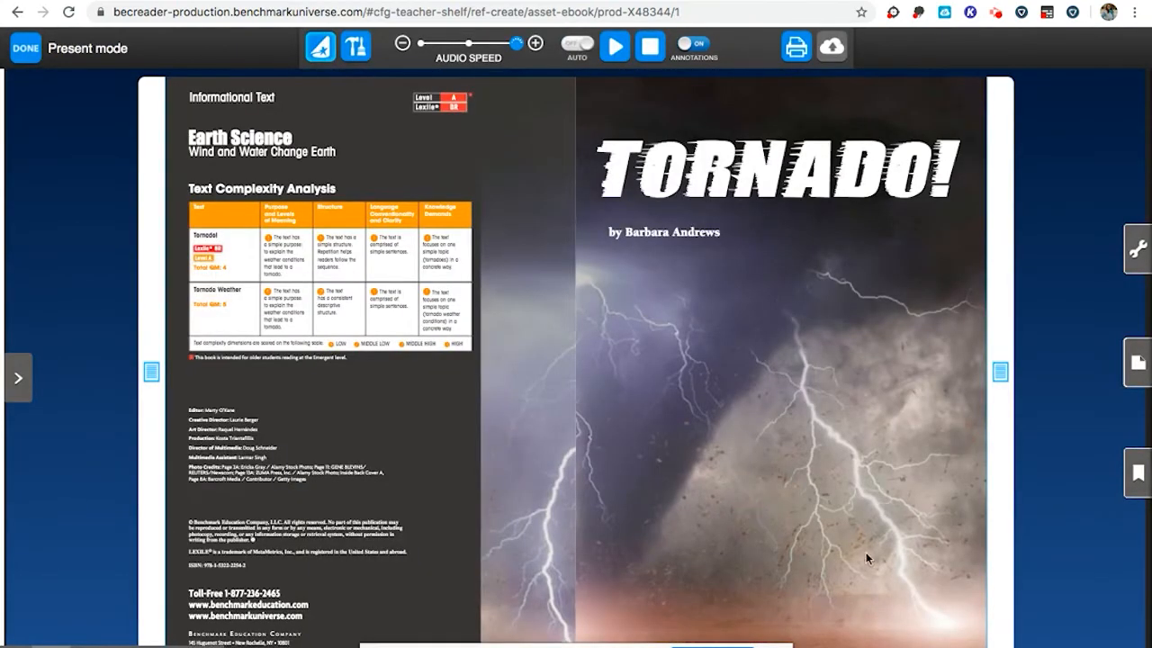
pyautogui.click(927, 594)
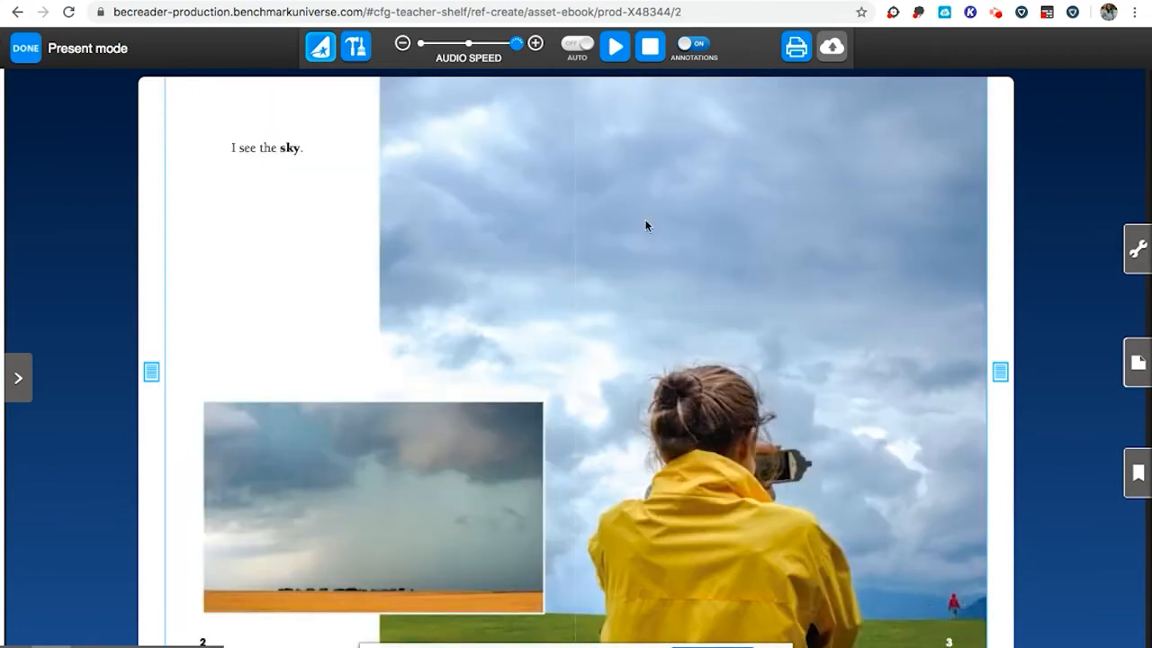
pyautogui.click(616, 47)
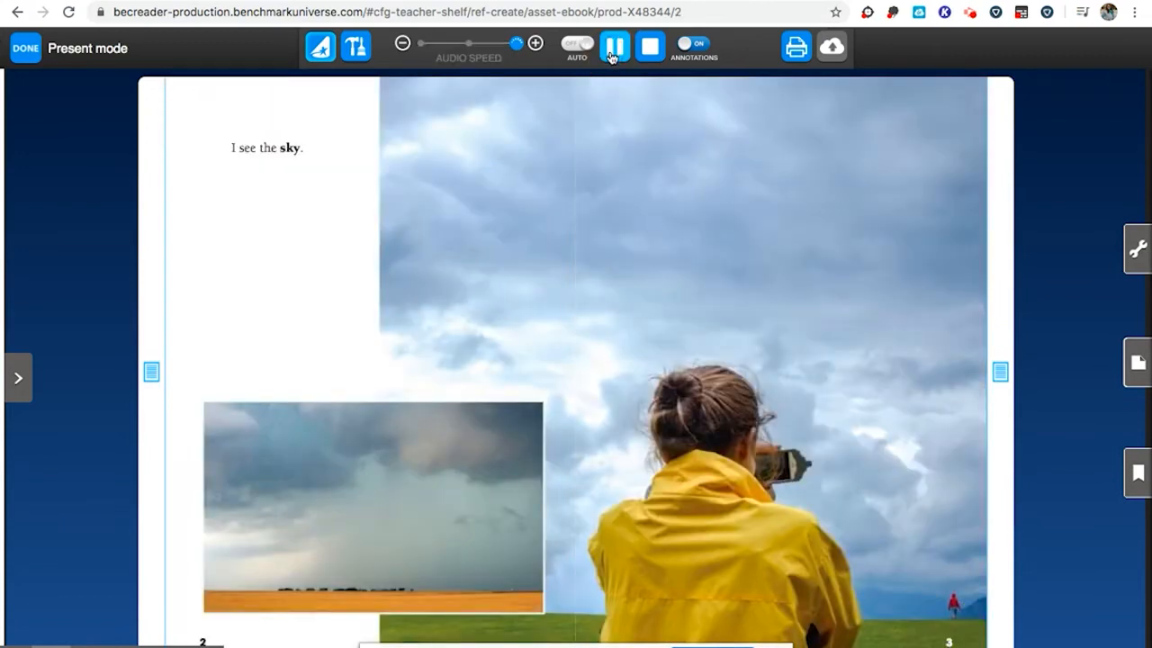
pyautogui.click(615, 47)
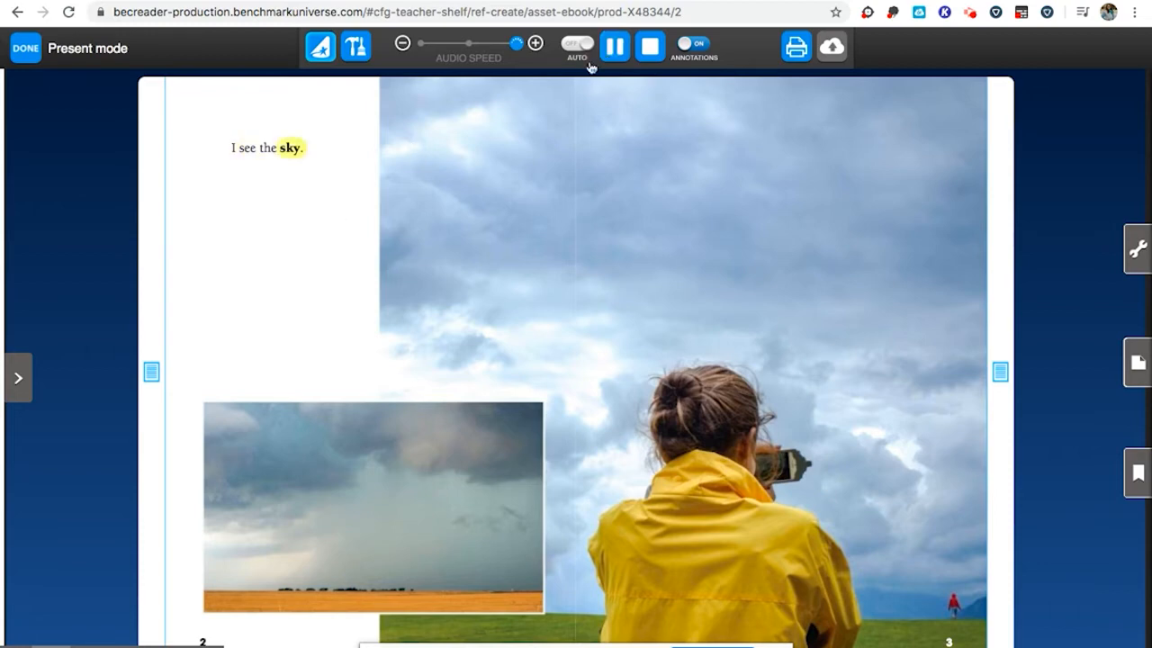
pyautogui.click(615, 47)
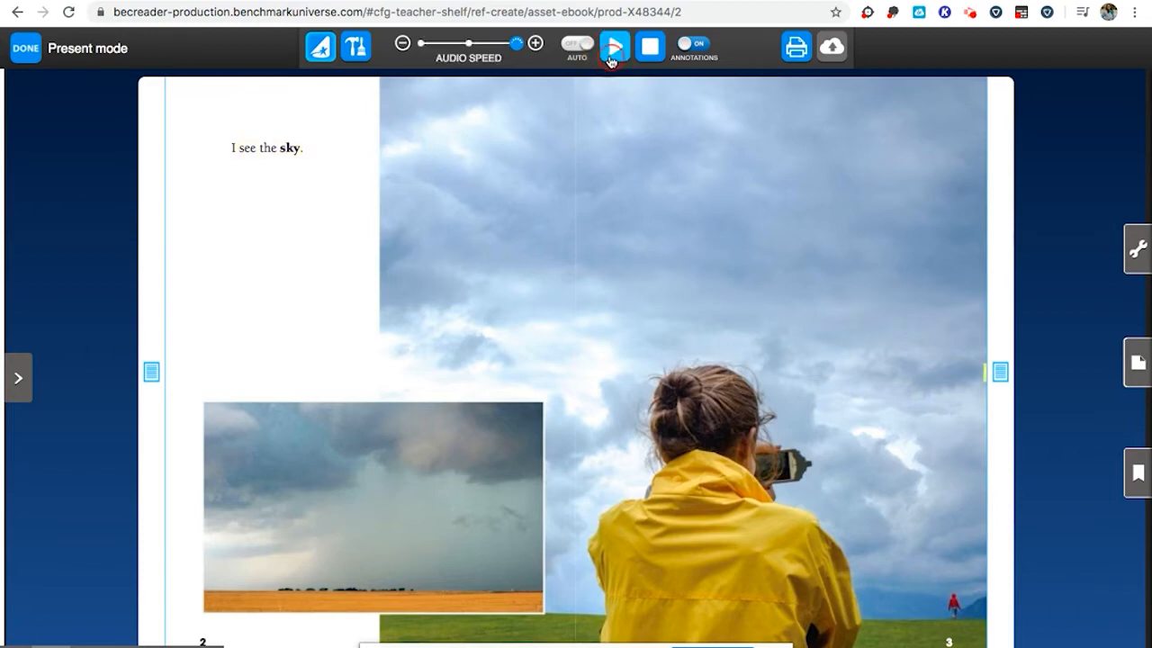
pyautogui.click(615, 46)
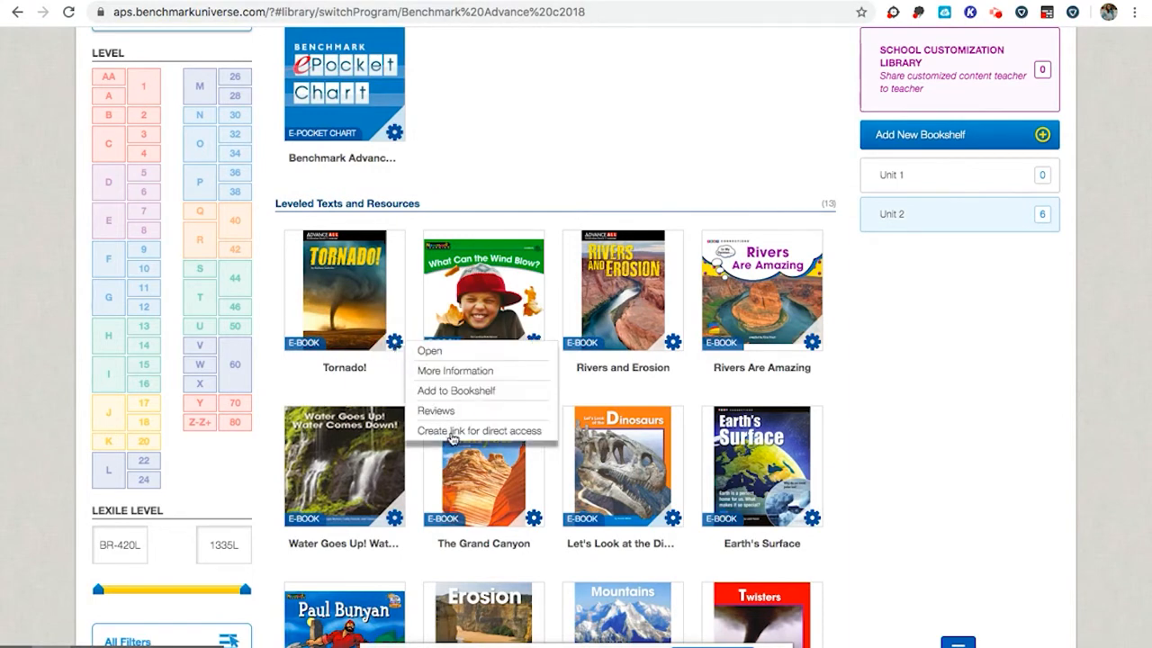
# Generate and copy a direct-access link to the Tornado! e-book.
pyautogui.click(479, 430)
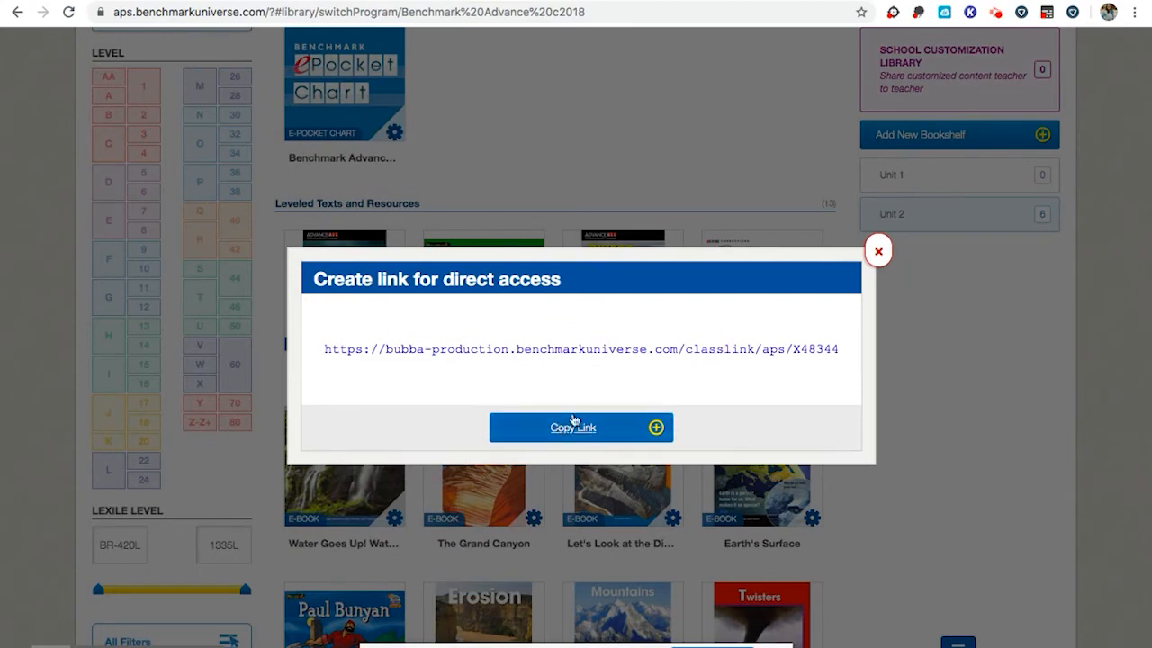
pyautogui.click(572, 426)
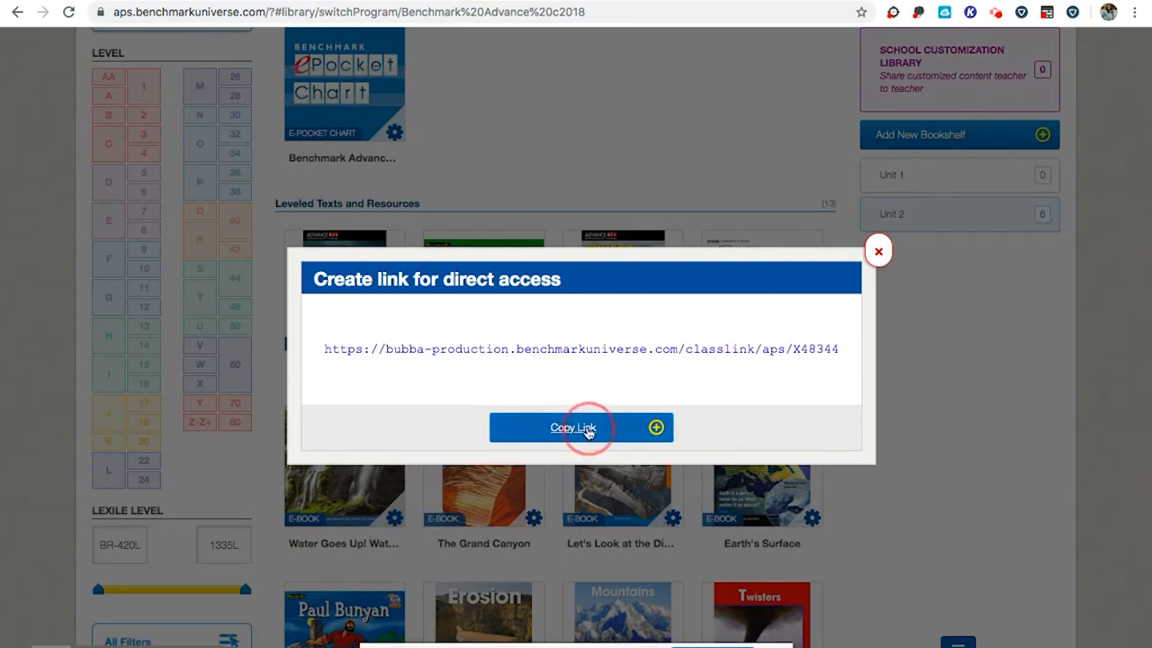
pyautogui.click(572, 426)
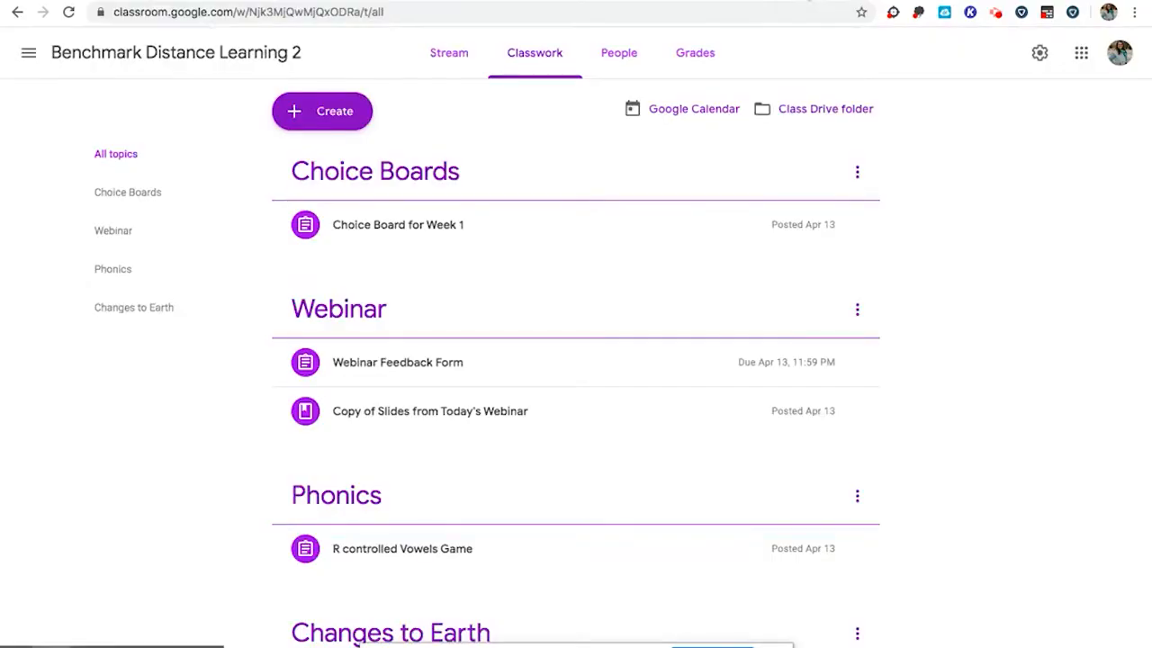
pyautogui.moveTo(508, 72)
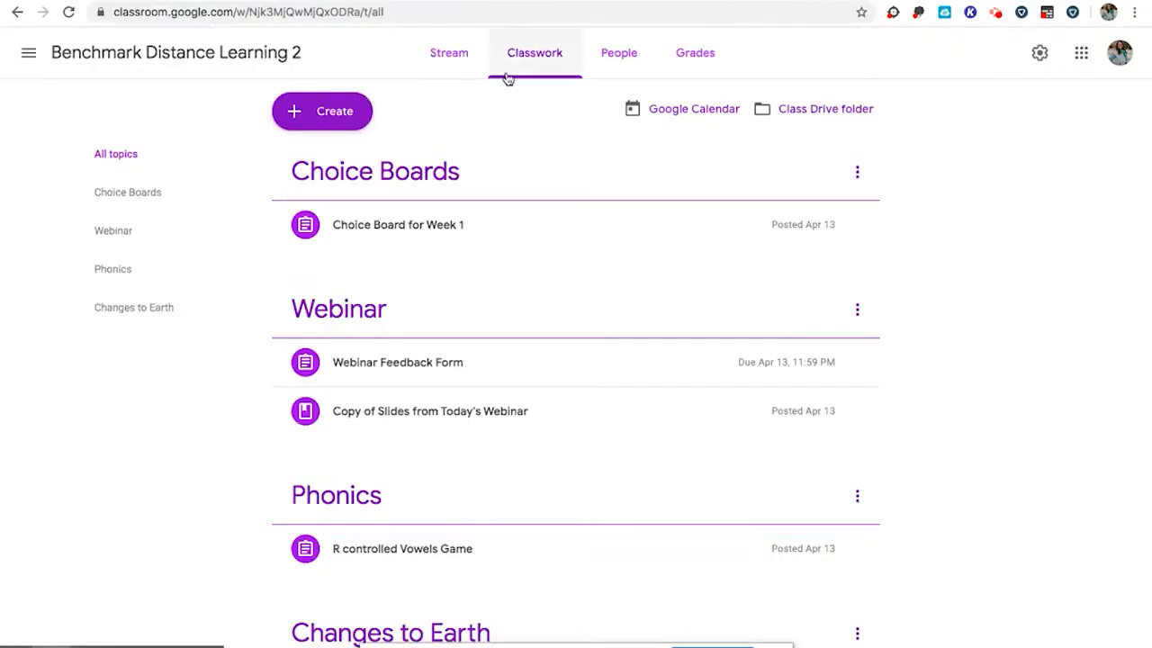
# Start a new blank assignment from the class's Classwork page.
pyautogui.click(335, 111)
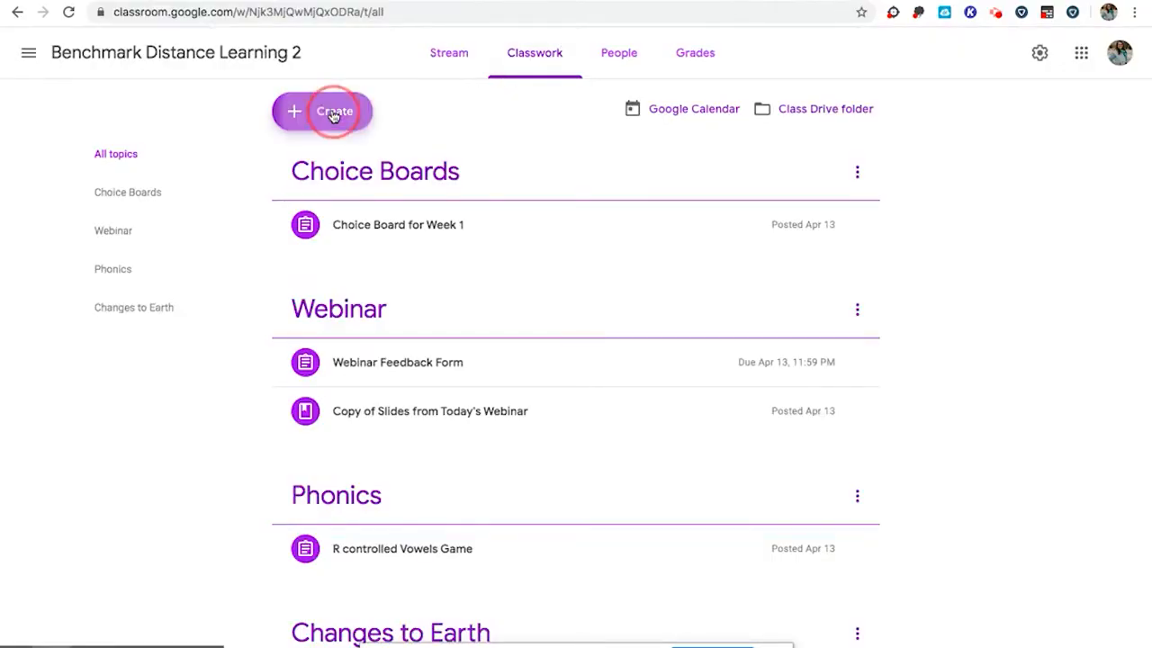
pyautogui.click(335, 112)
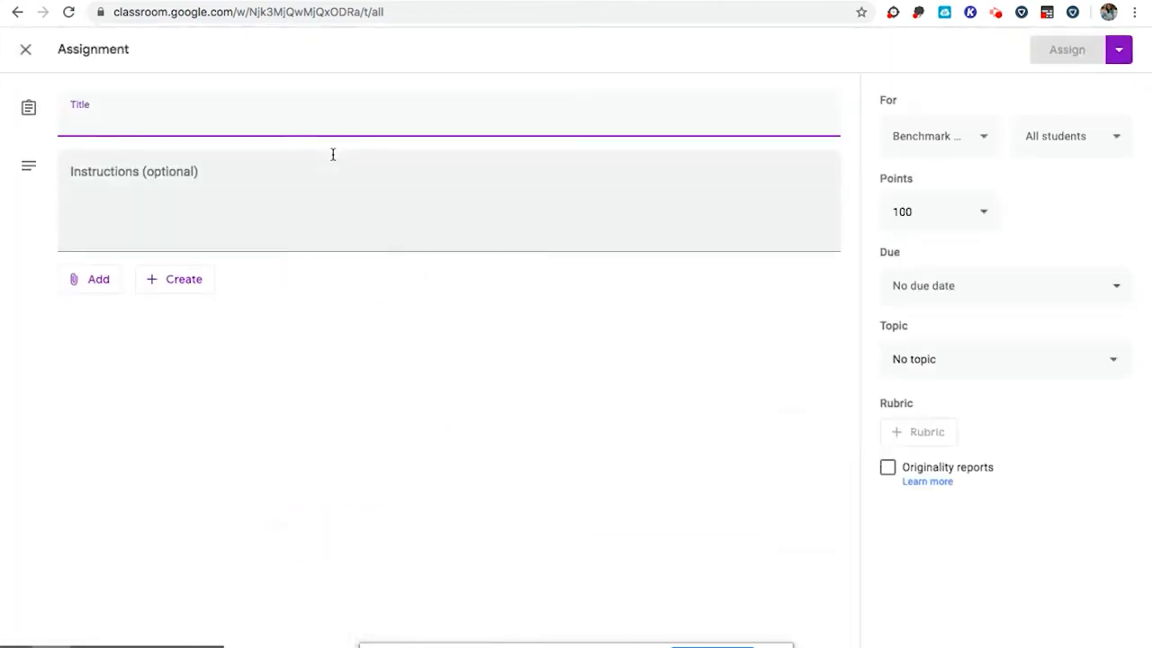
# Title the assignment 'Read & Respond to Tornado!'.
pyautogui.write('Read &')
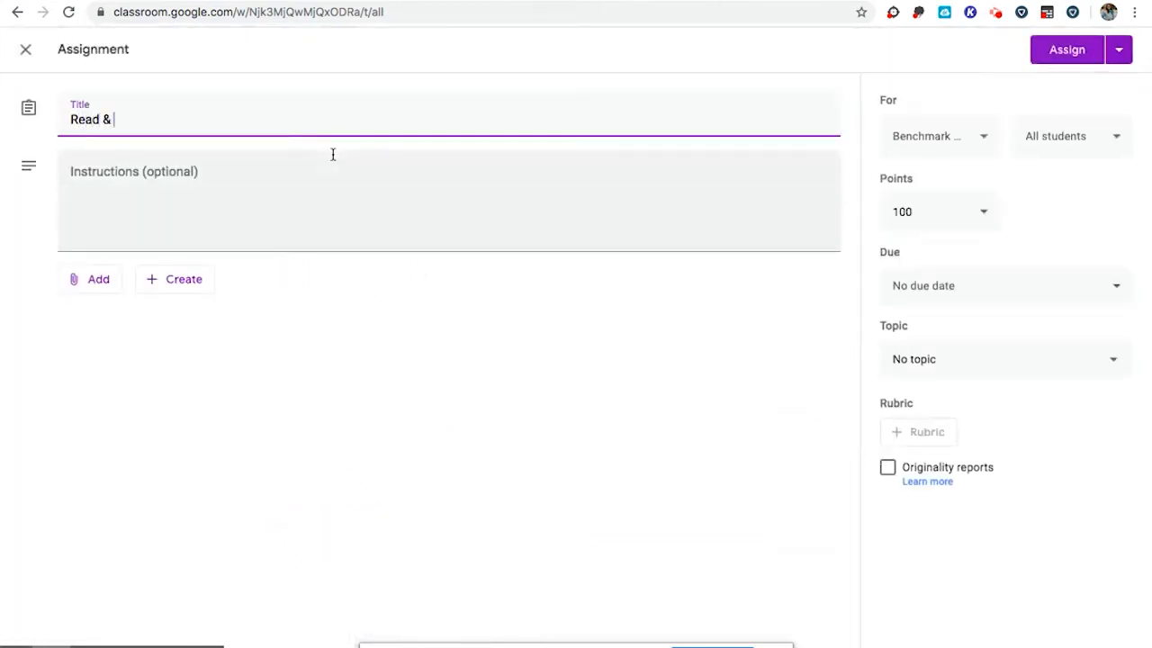
pyautogui.write('Respond t')
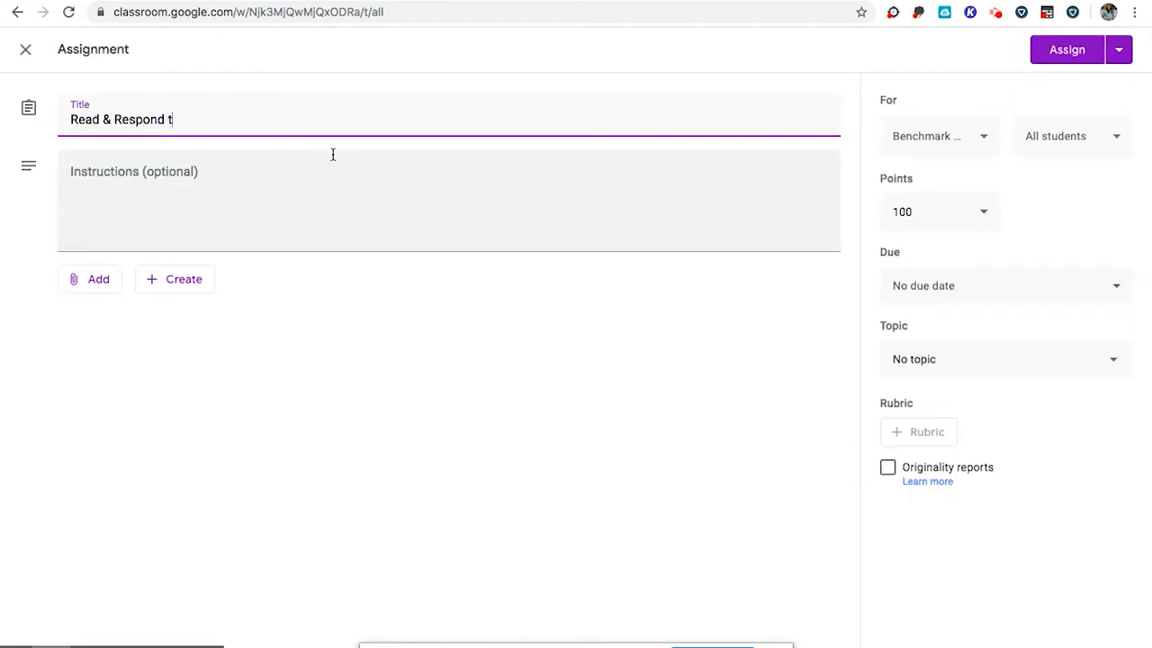
pyautogui.write('o Tornda')
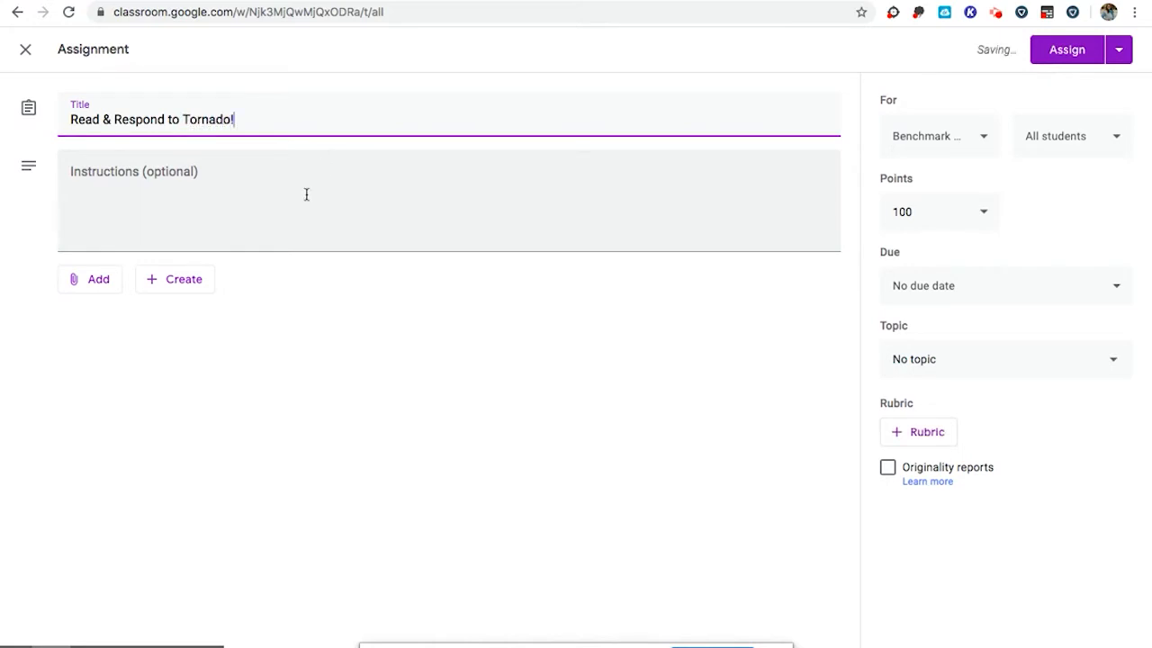
pyautogui.write('Read the E')
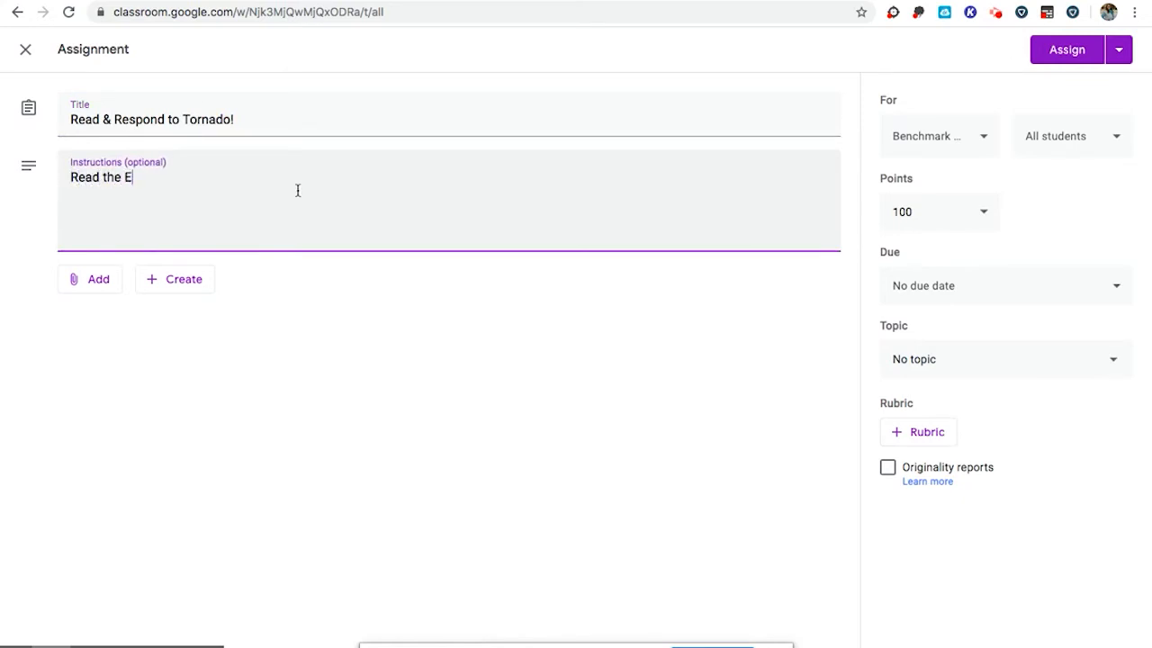
pyautogui.write('-book Torna')
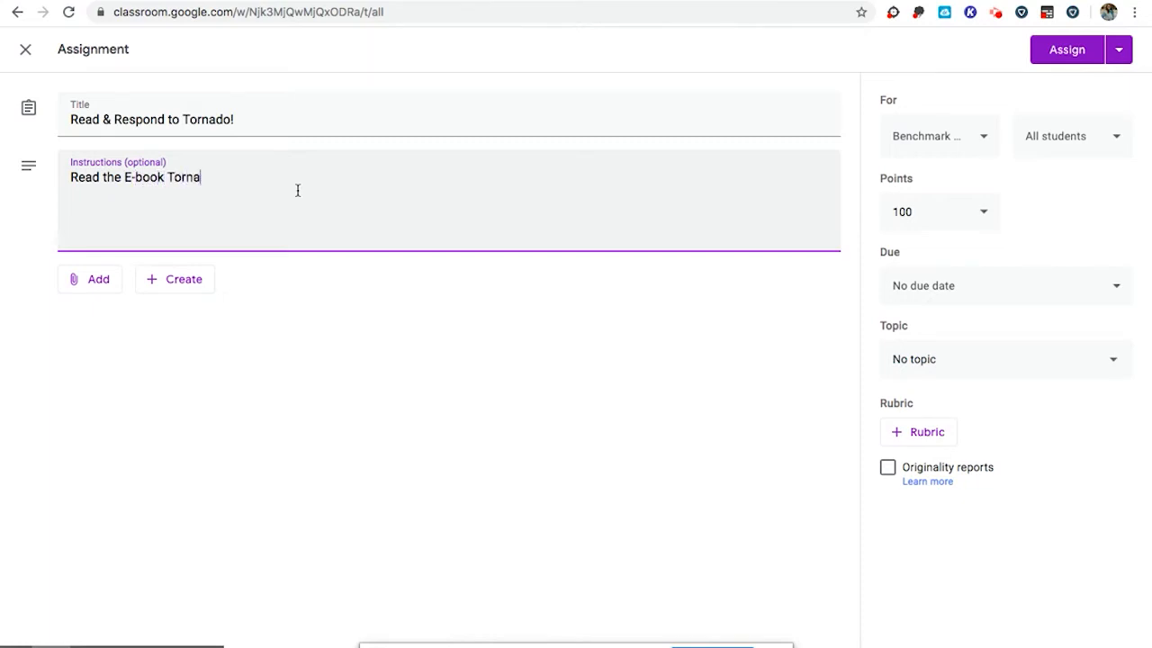
pyautogui.write('do! and respond to the')
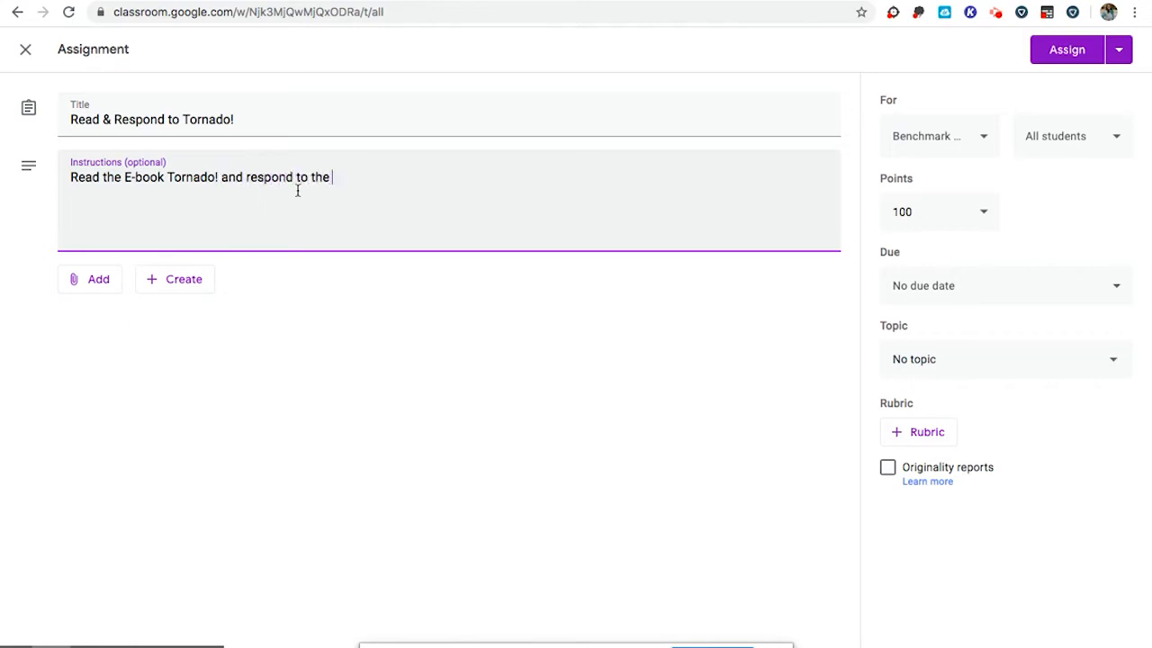
# Write instructions to read the e-book story and respond using the Google Form.
pyautogui.write('story')
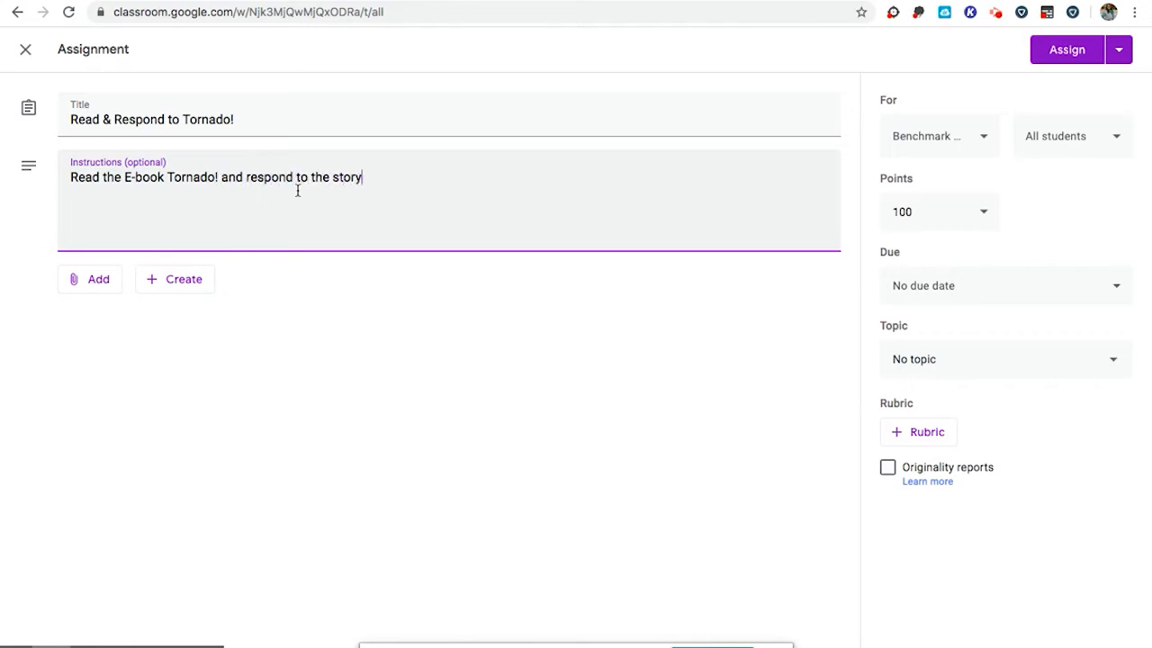
pyautogui.write('using the')
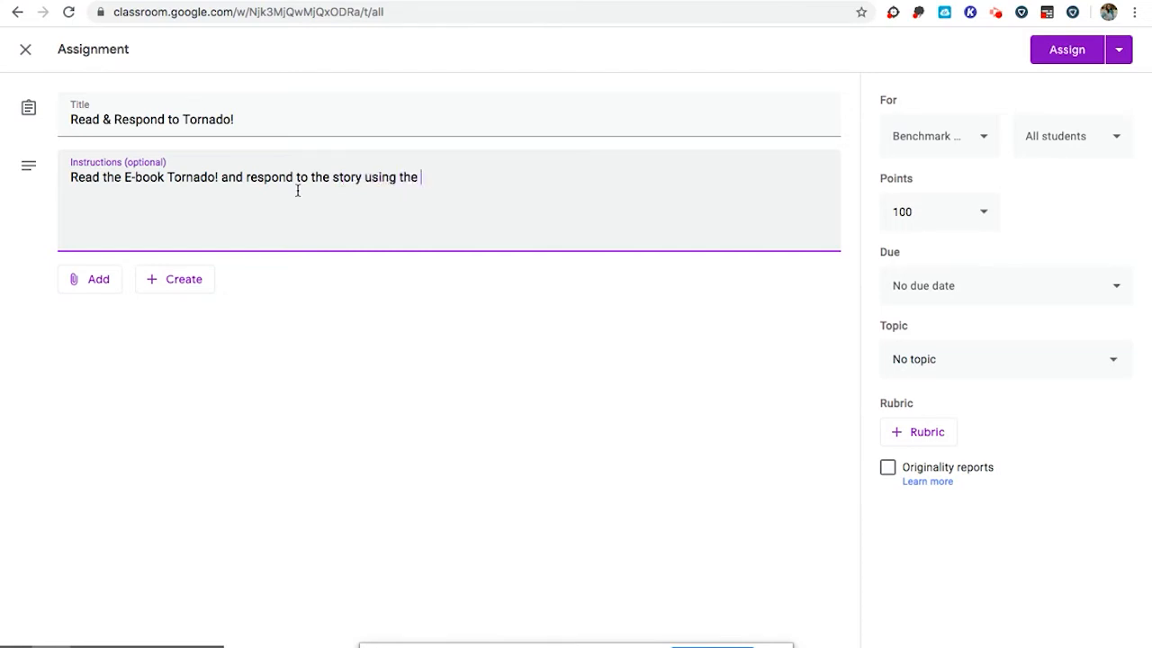
pyautogui.write('Google Form')
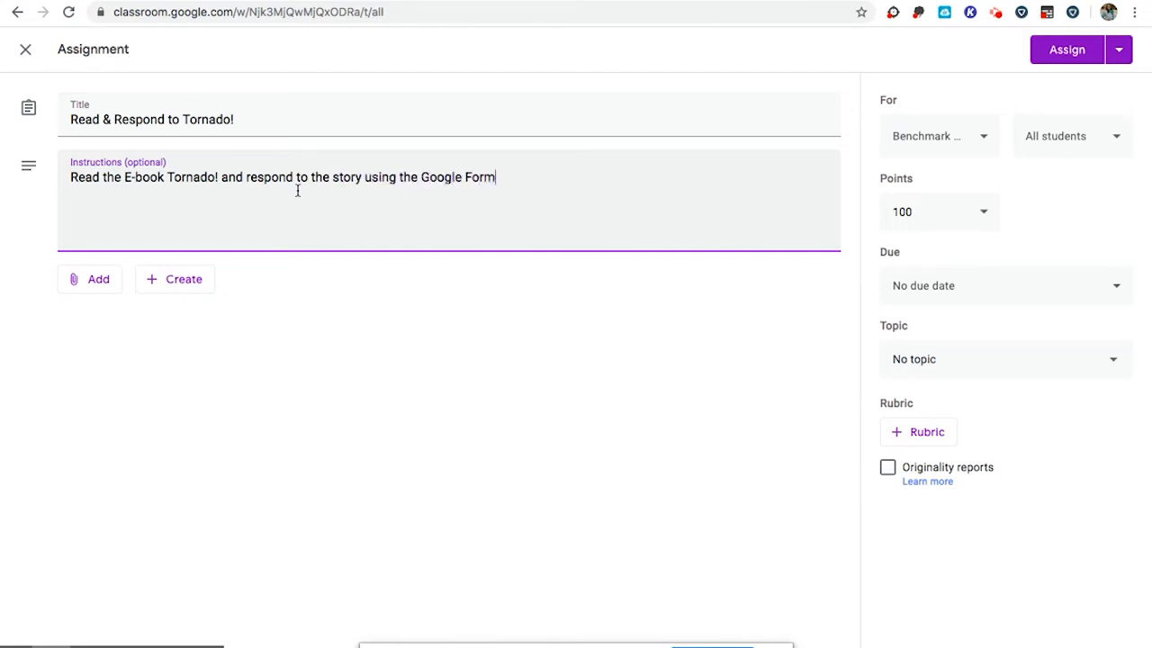
pyautogui.write('.')
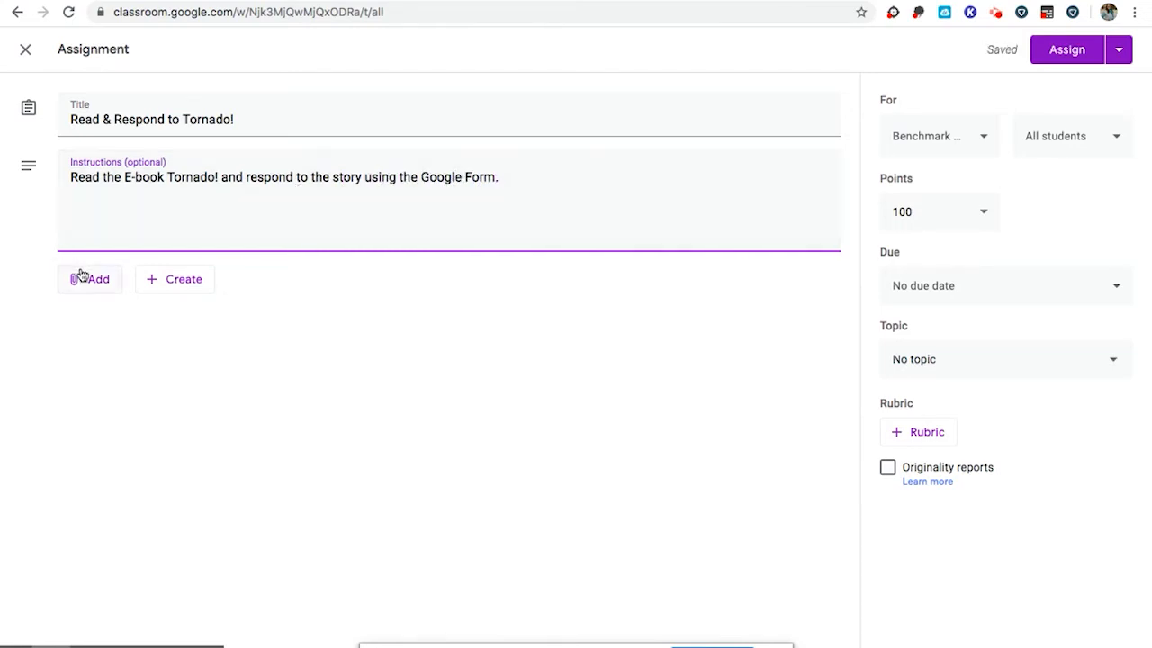
# Attach the copied Benchmark e-book direct-access link (/classlink/aps/X48344) to the assignment.
pyautogui.click(90, 279)
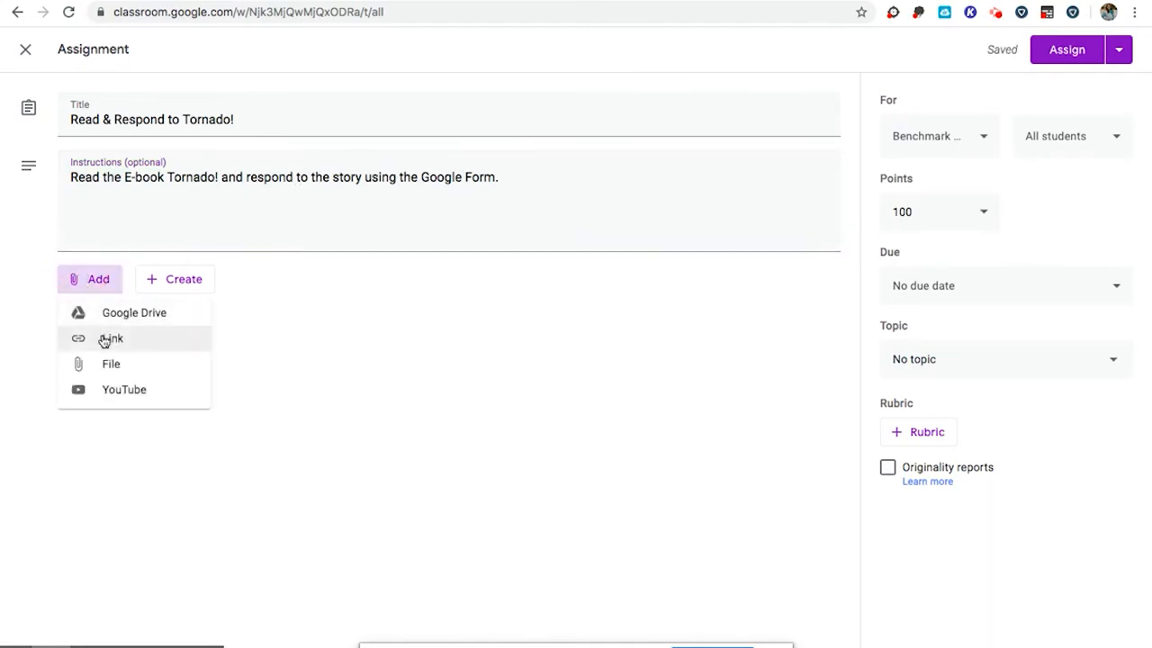
pyautogui.click(110, 339)
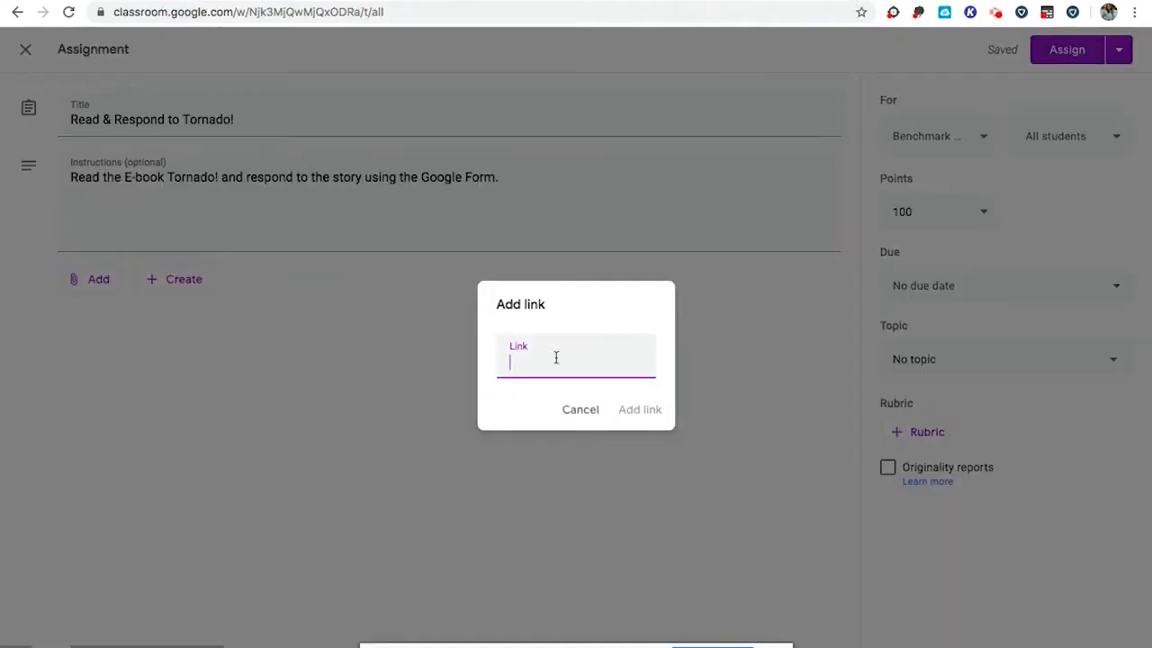
pyautogui.write('/classlink/aps/X48344')
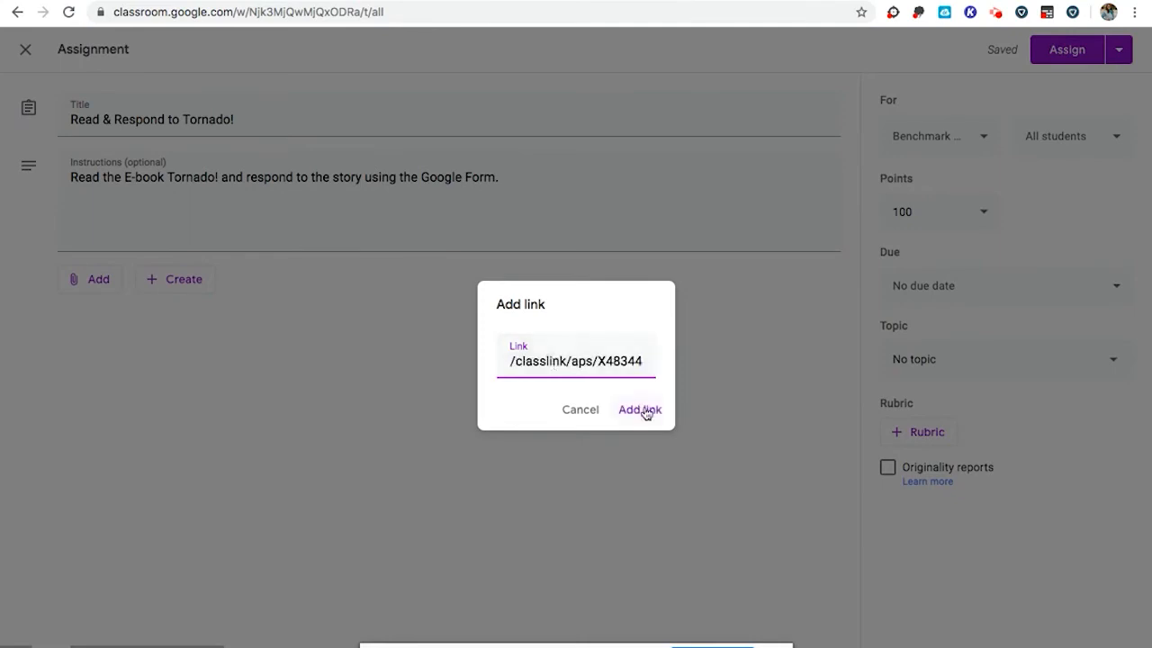
pyautogui.click(639, 411)
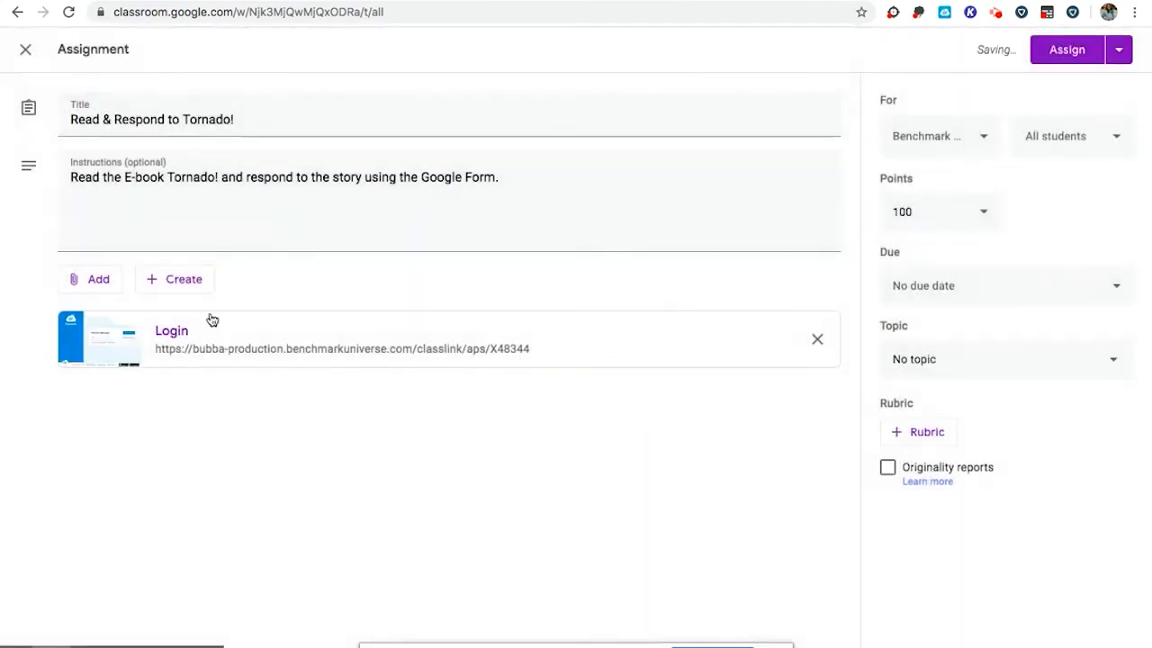
pyautogui.click(90, 279)
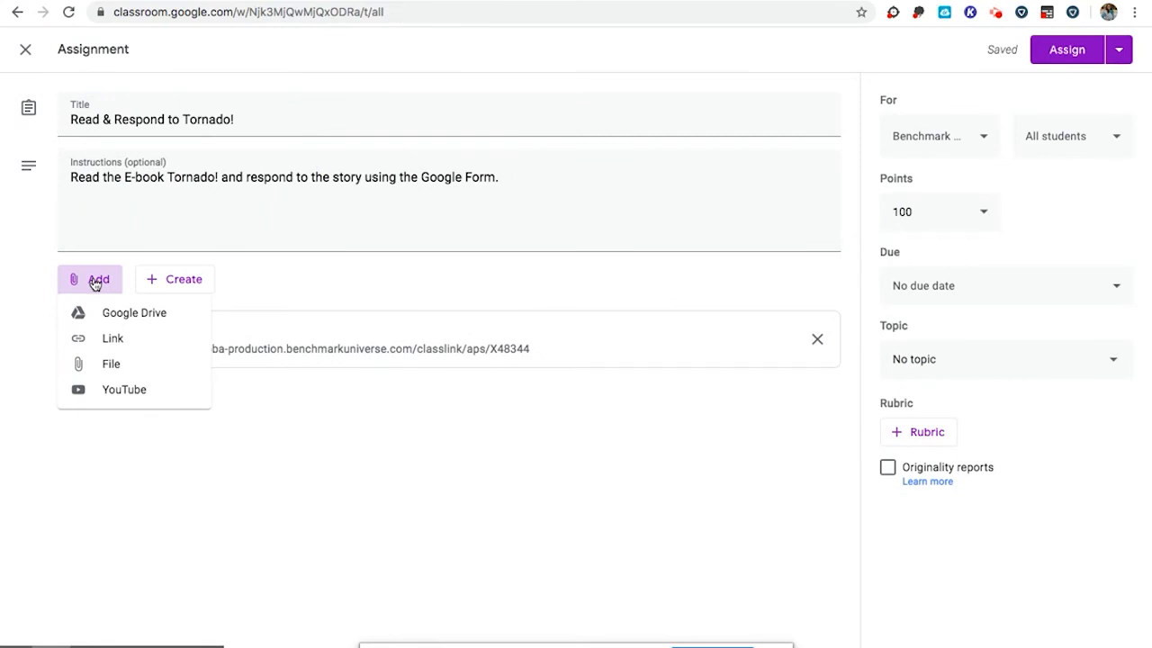
pyautogui.moveTo(133, 314)
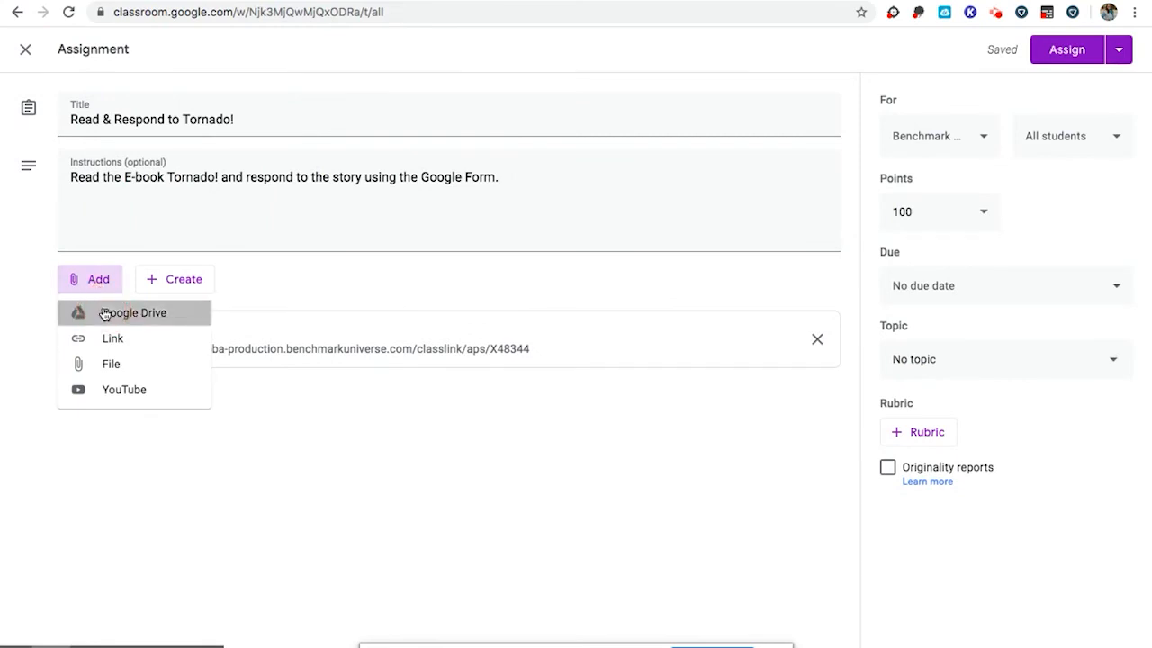
# Attach the Tornado! Google Form from Drive by searching 'tor'.
pyautogui.click(132, 313)
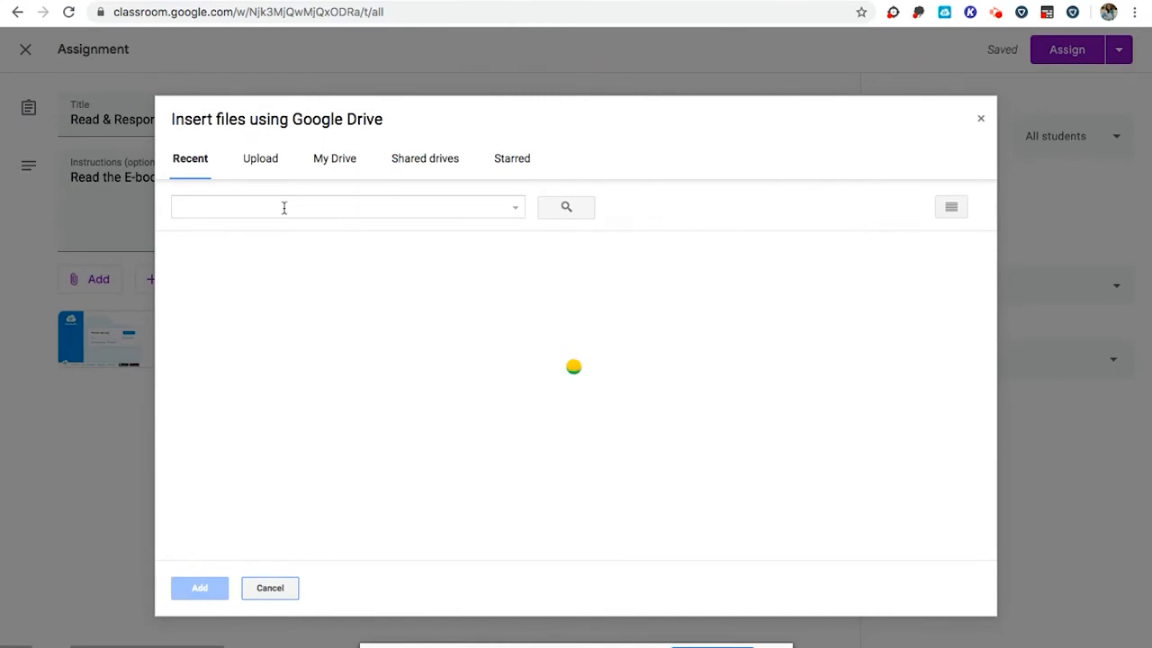
pyautogui.write('tornado')
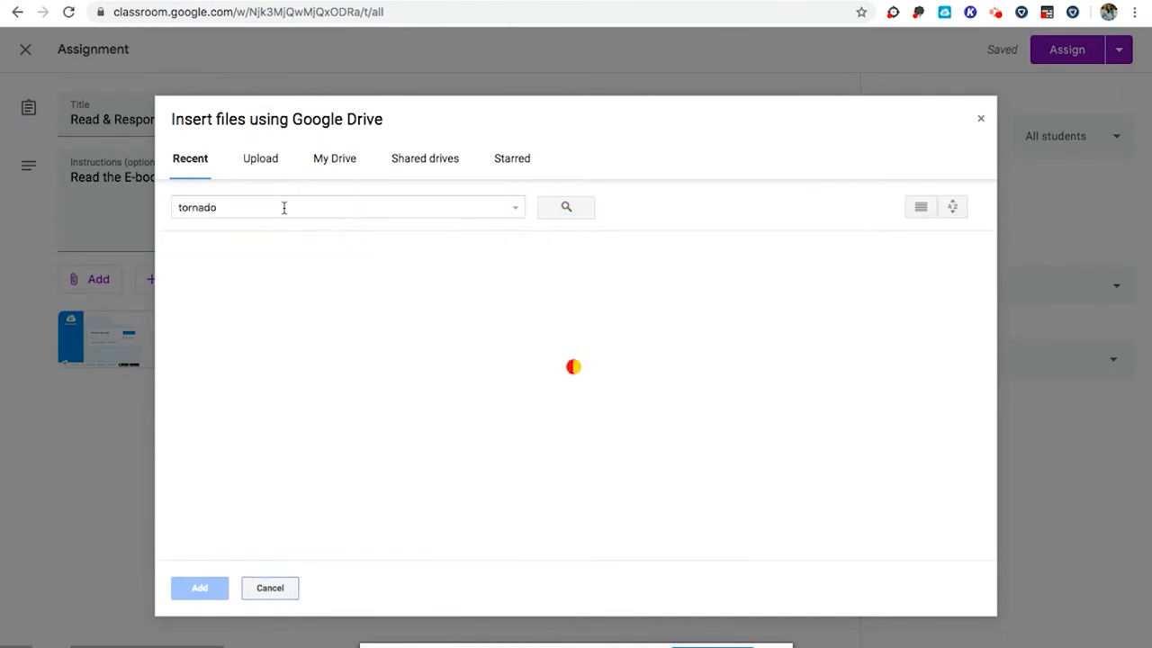
pyautogui.click(245, 324)
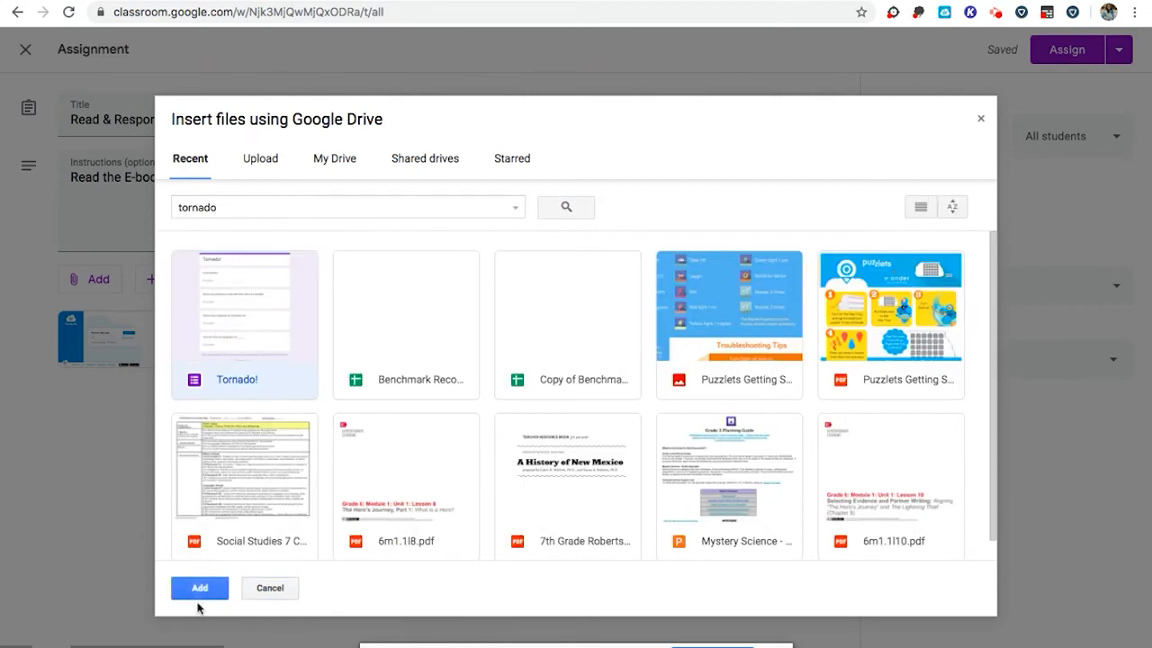
pyautogui.click(198, 587)
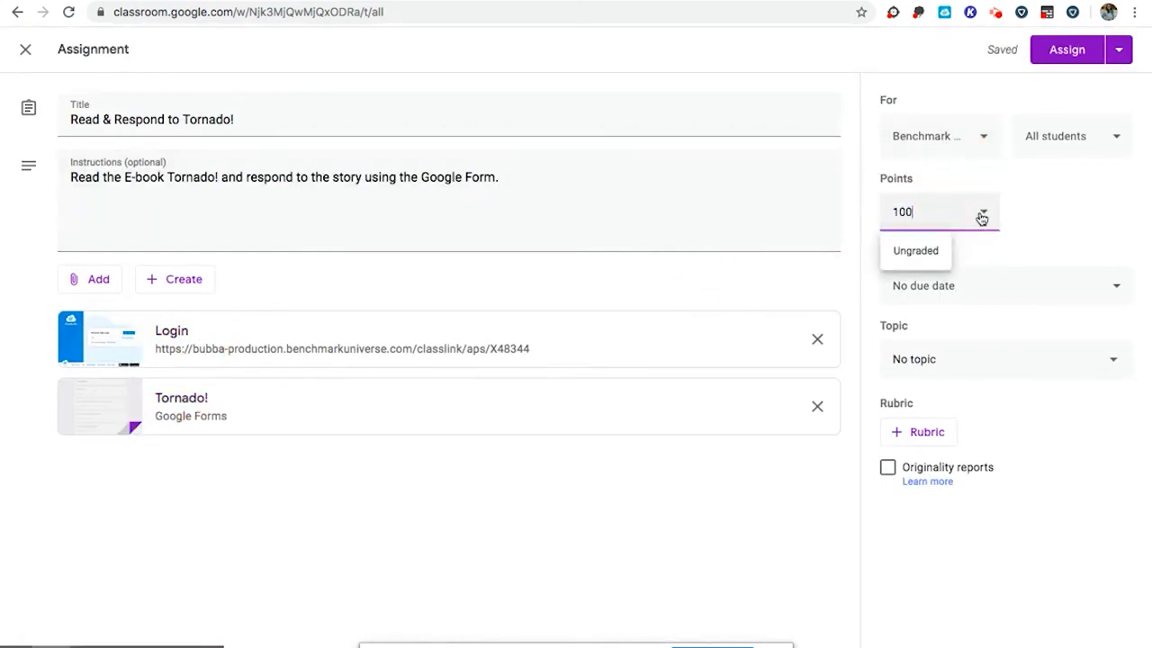
# Make the assignment Ungraded, due Friday April 24, and start the topic 'Week'.
pyautogui.click(914, 250)
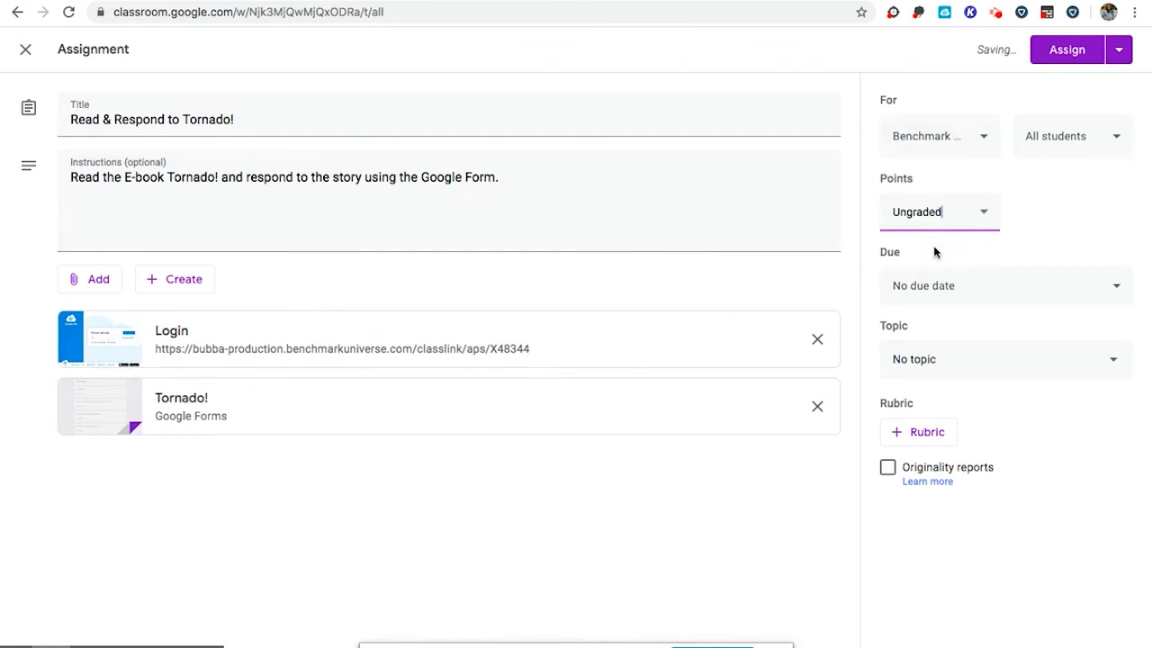
pyautogui.moveTo(929, 289)
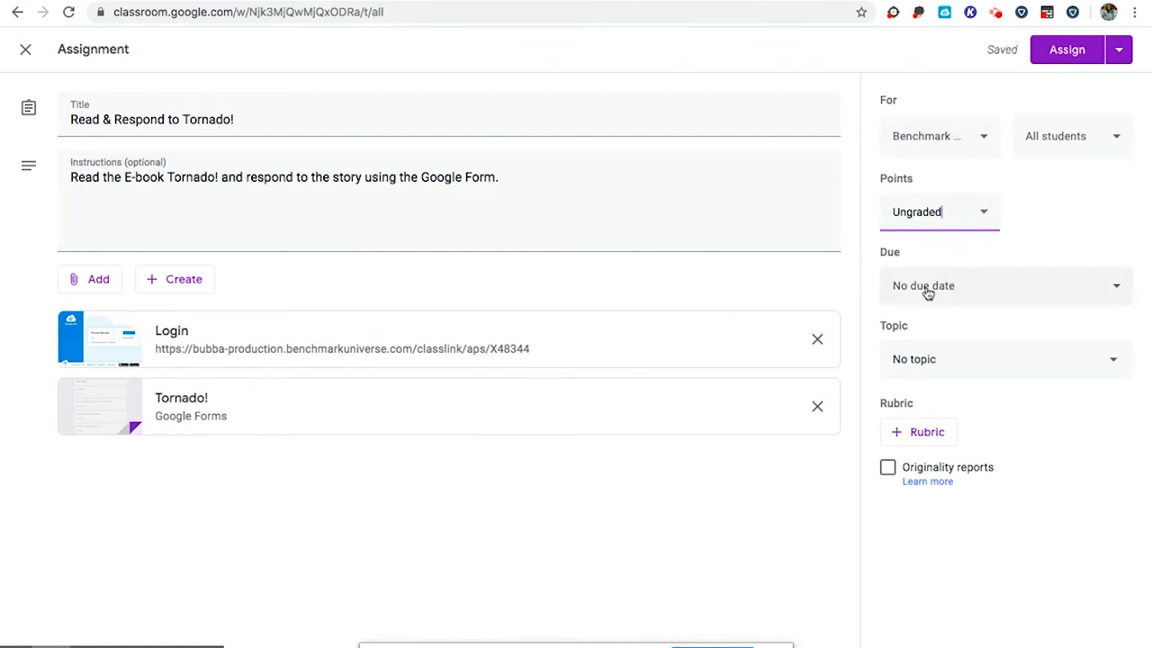
pyautogui.click(922, 284)
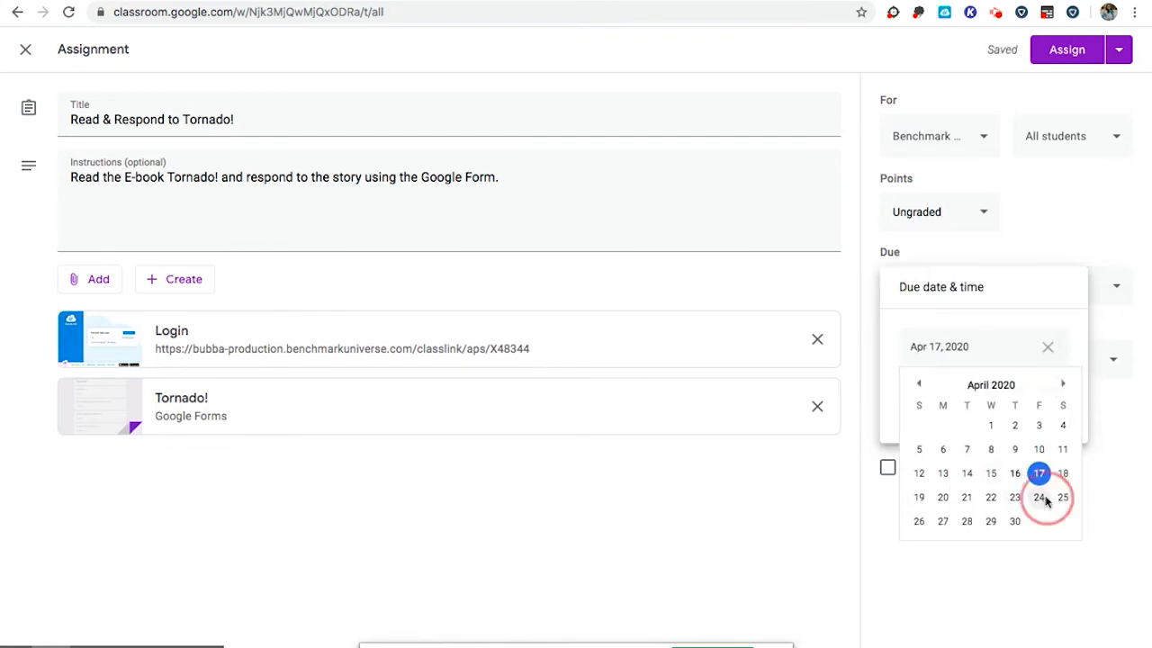
pyautogui.click(1039, 497)
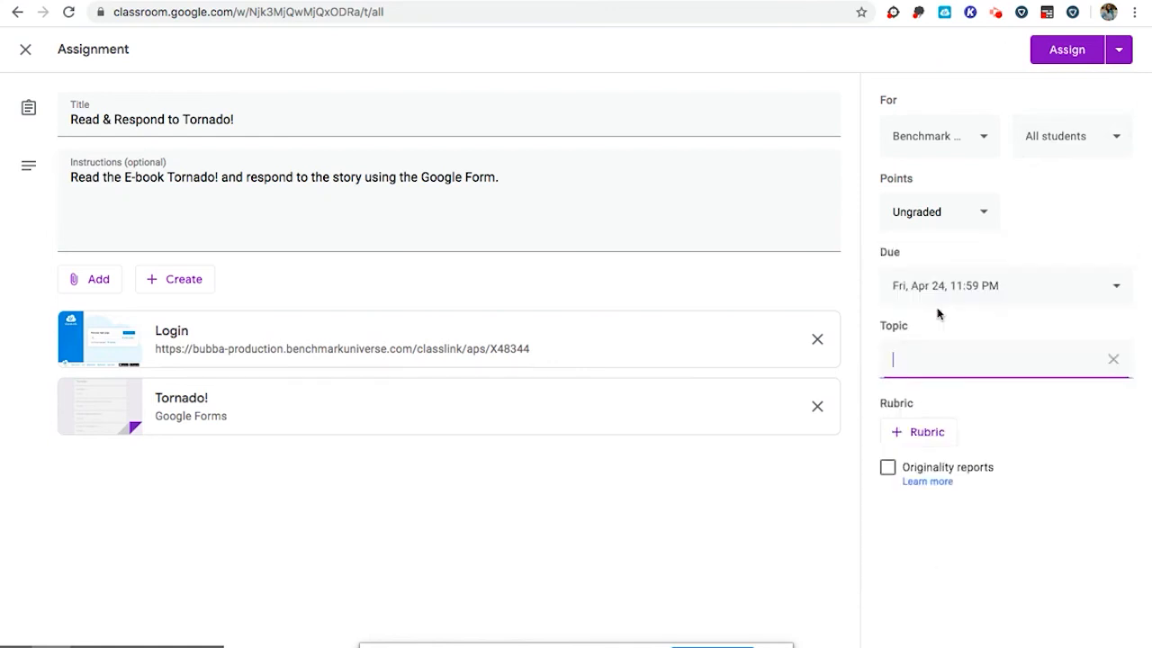
pyautogui.write('Week 3')
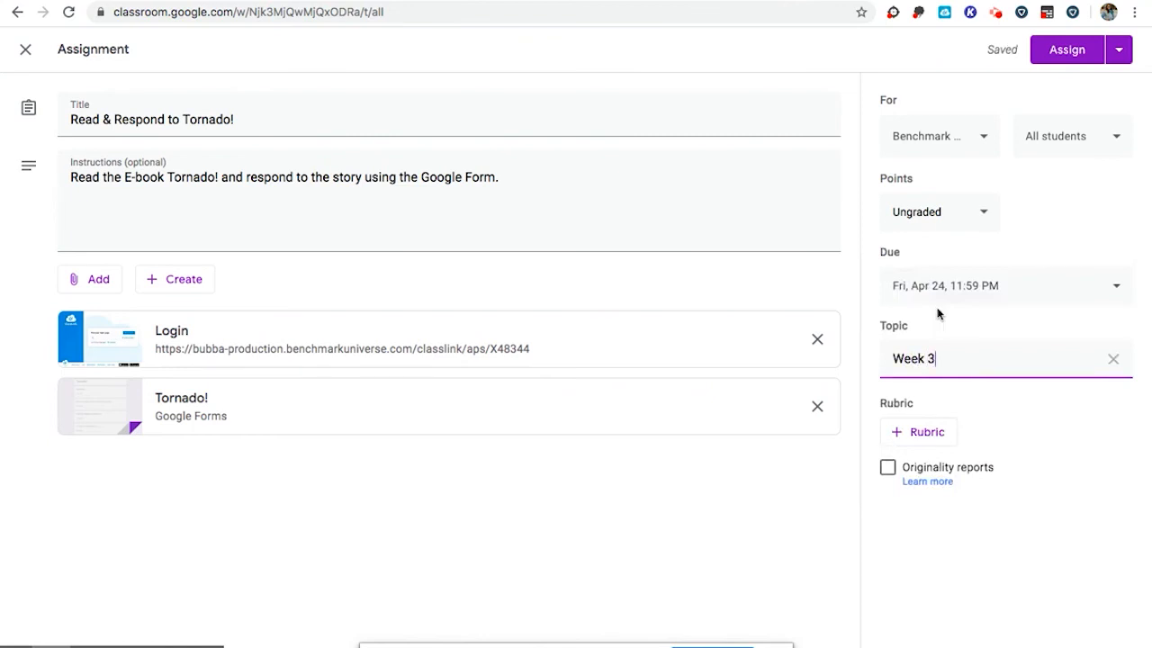
pyautogui.moveTo(1078, 166)
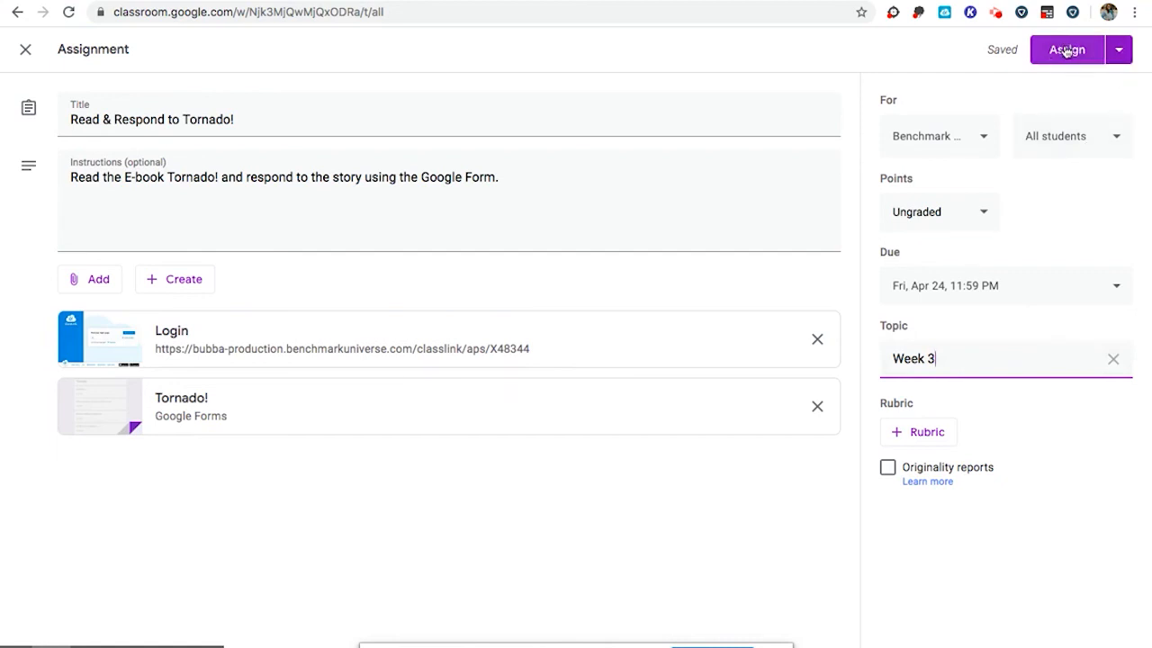
# Schedule the assignment to post on April 20 at 8:00 AM.
pyautogui.click(1117, 50)
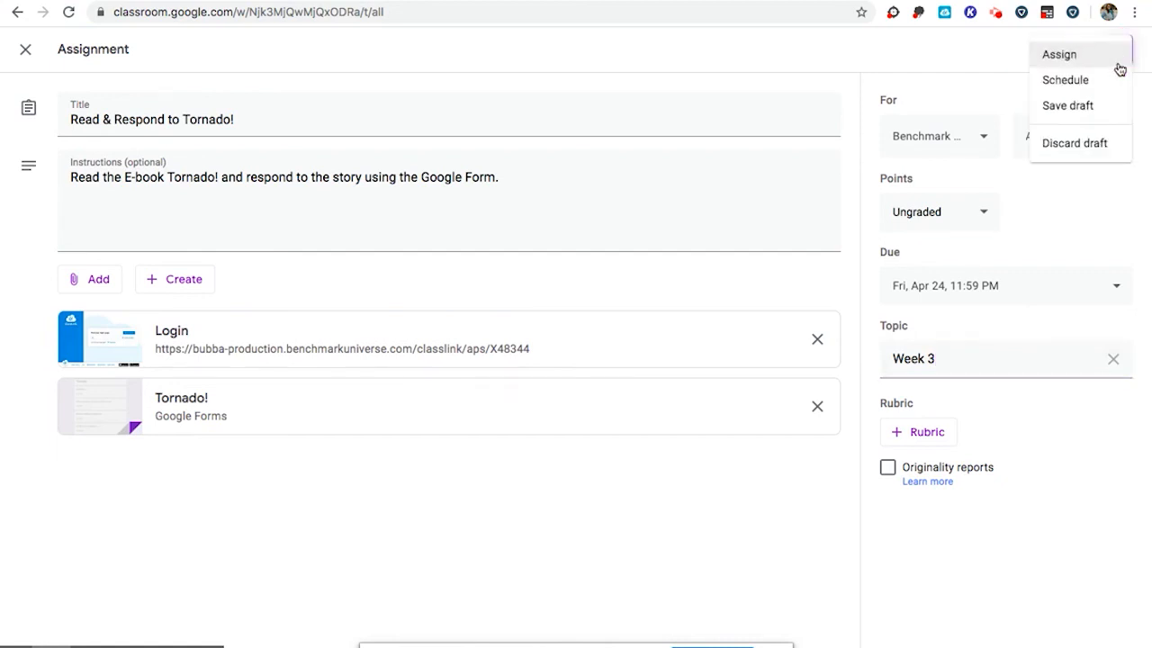
pyautogui.click(1065, 80)
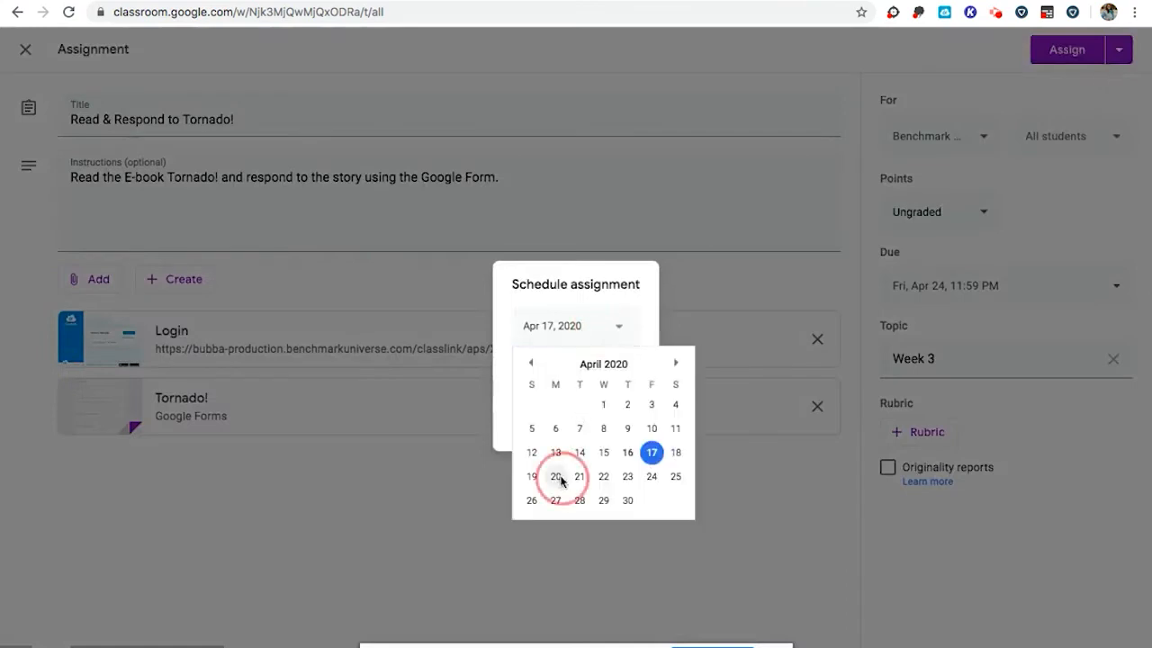
pyautogui.click(555, 476)
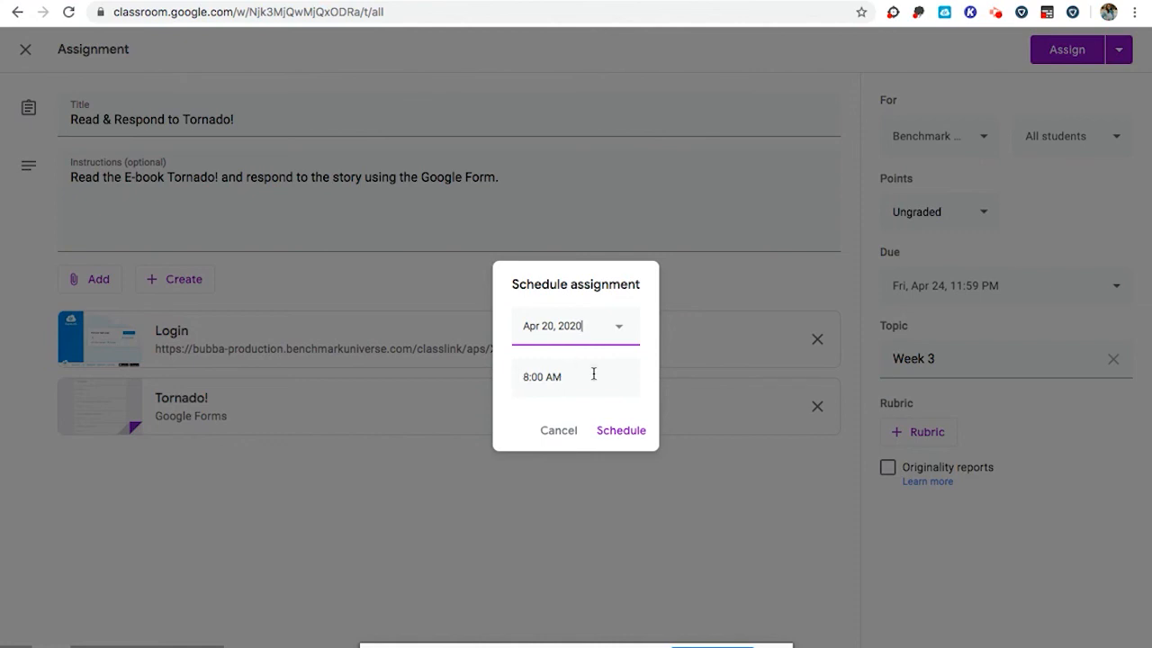
pyautogui.click(619, 430)
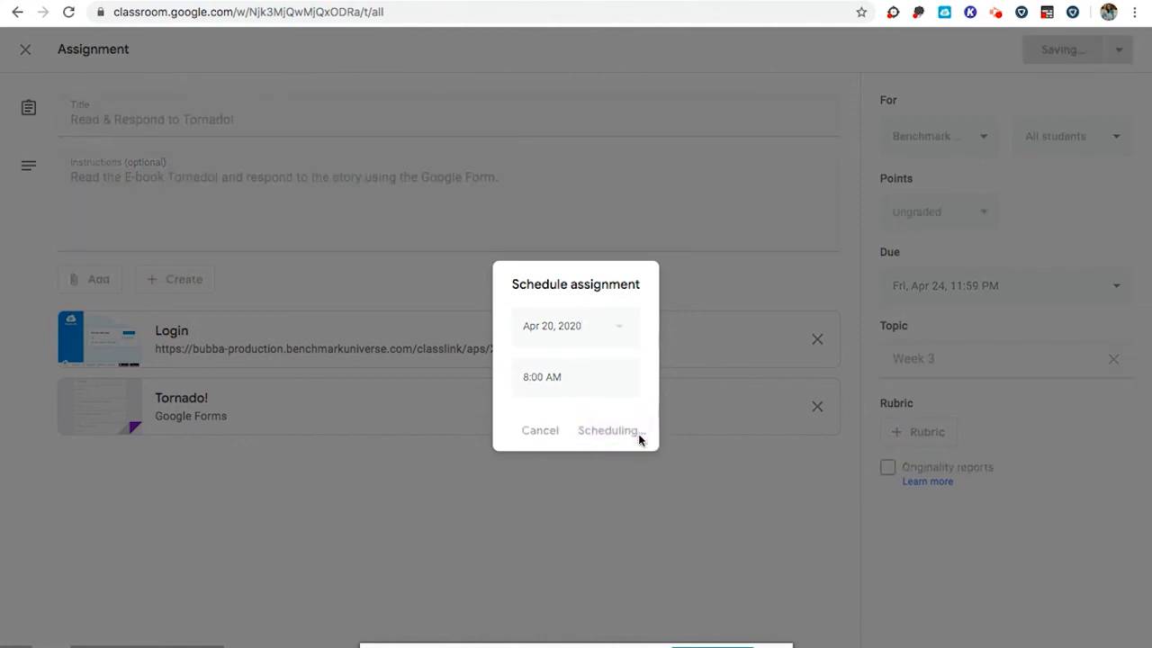
pyautogui.click(609, 431)
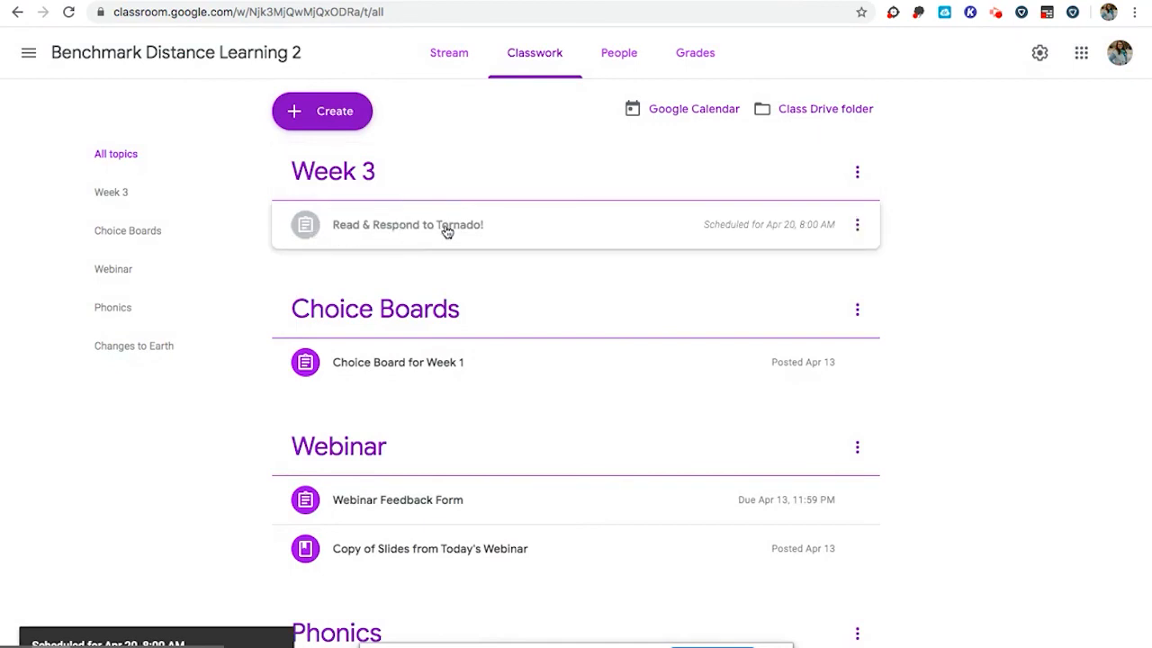
pyautogui.moveTo(432, 227)
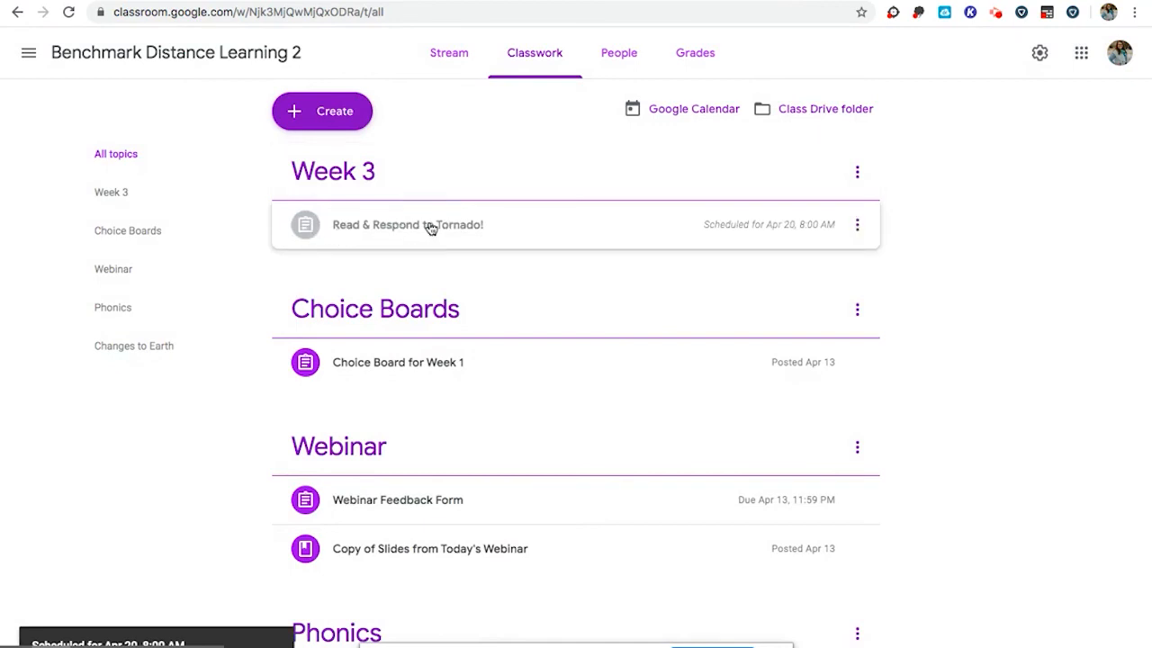
pyautogui.moveTo(418, 252)
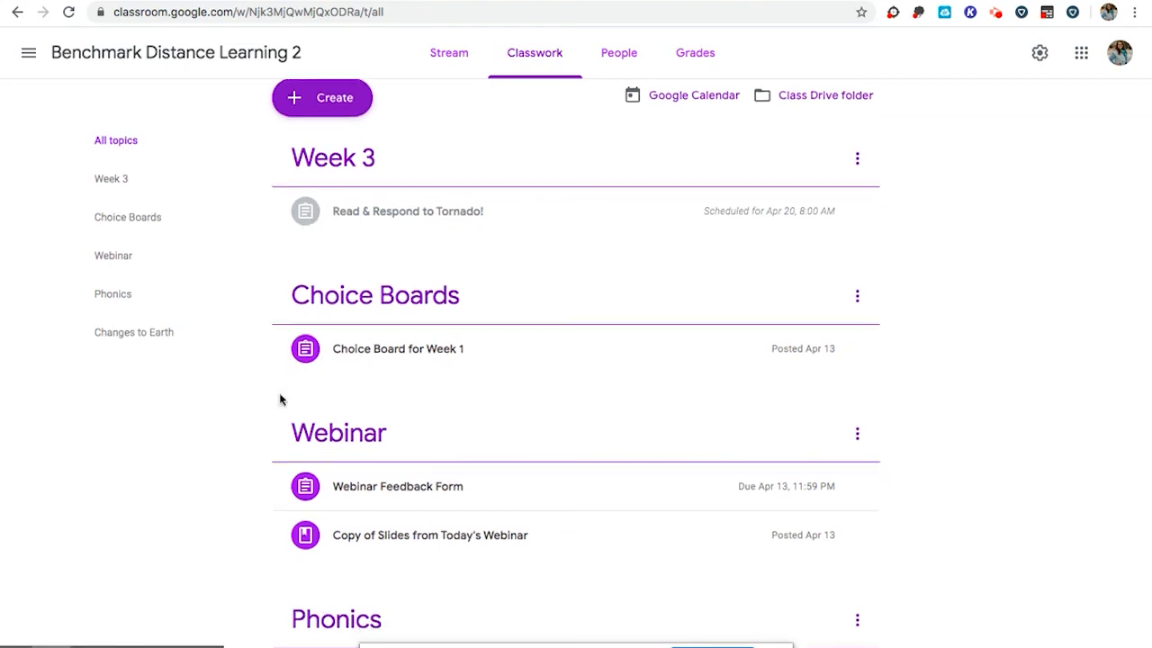
pyautogui.scroll(-3)
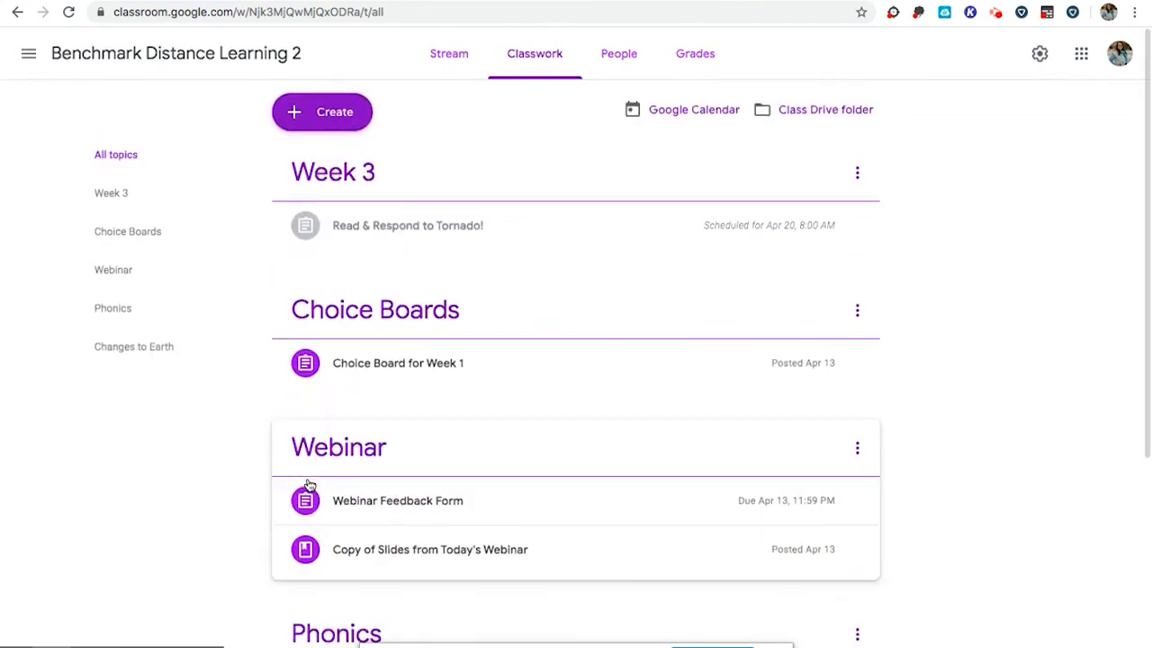
# Switch to the Stream page, enlarge the class code, then close it.
pyautogui.click(449, 52)
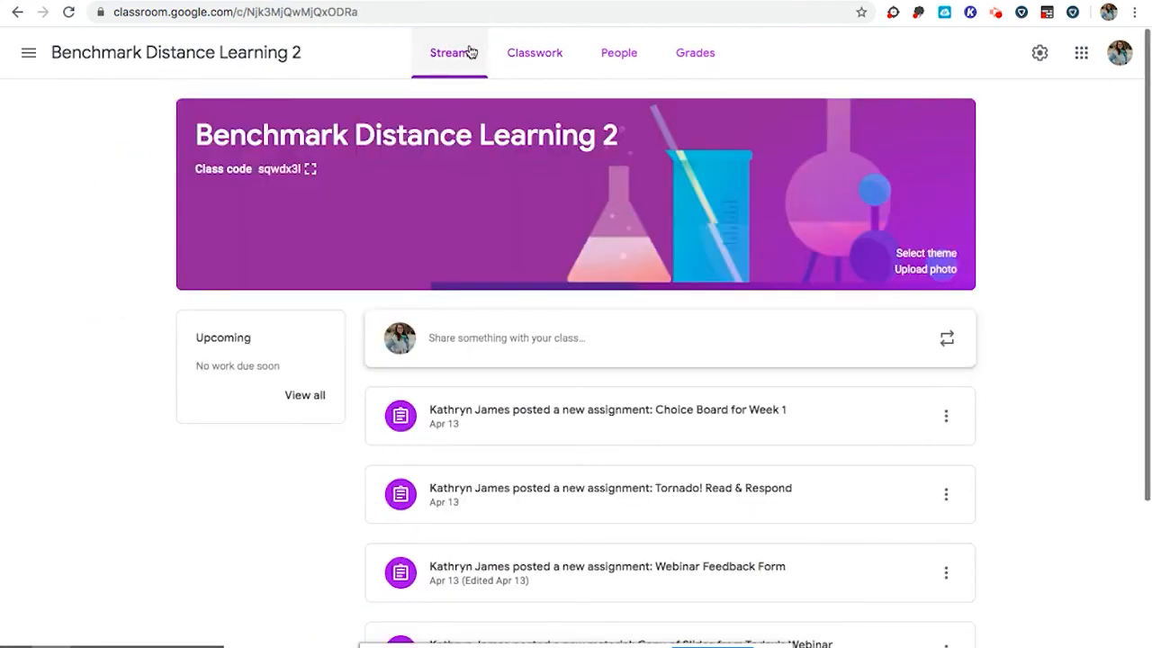
pyautogui.moveTo(308, 169)
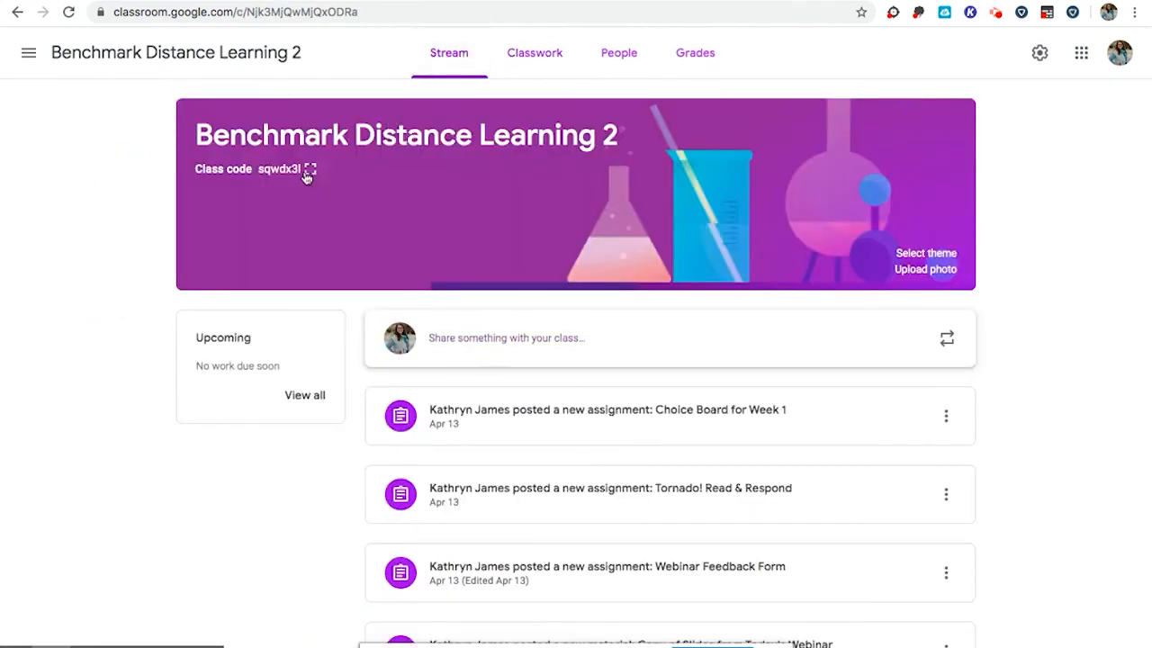
pyautogui.click(313, 169)
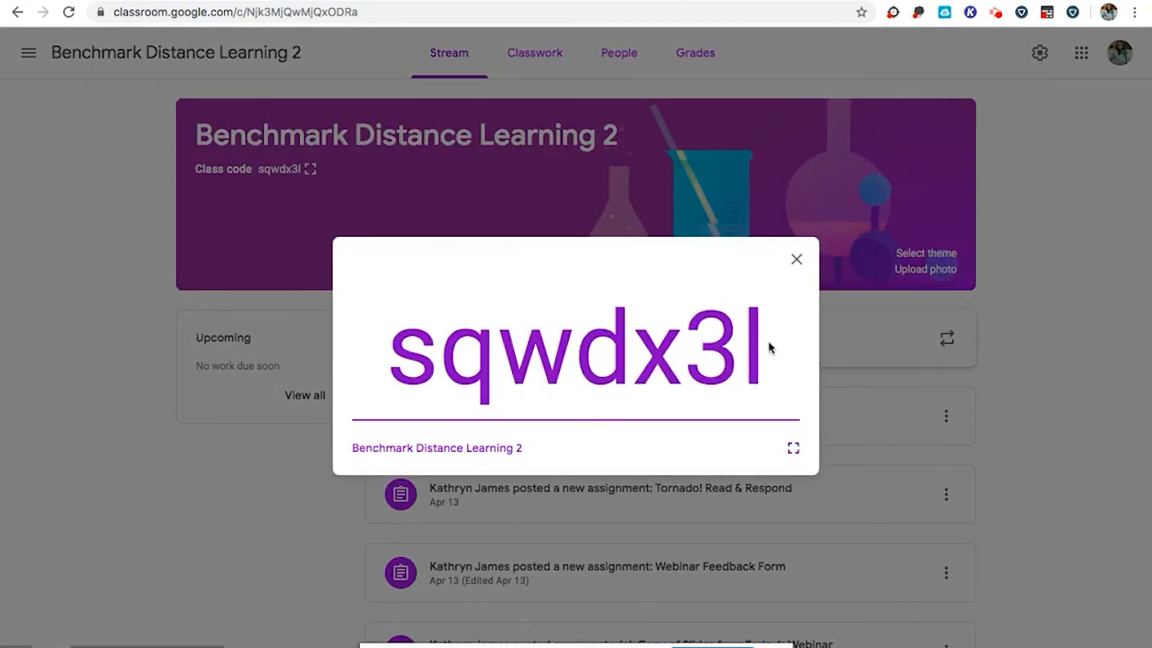
pyautogui.click(795, 259)
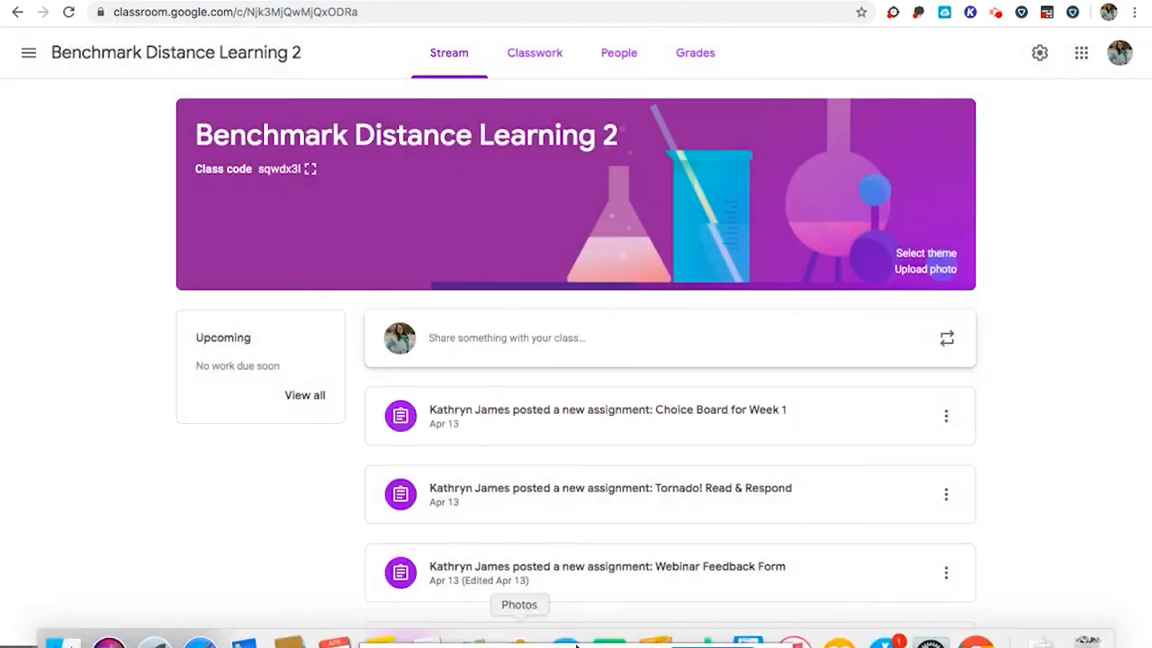